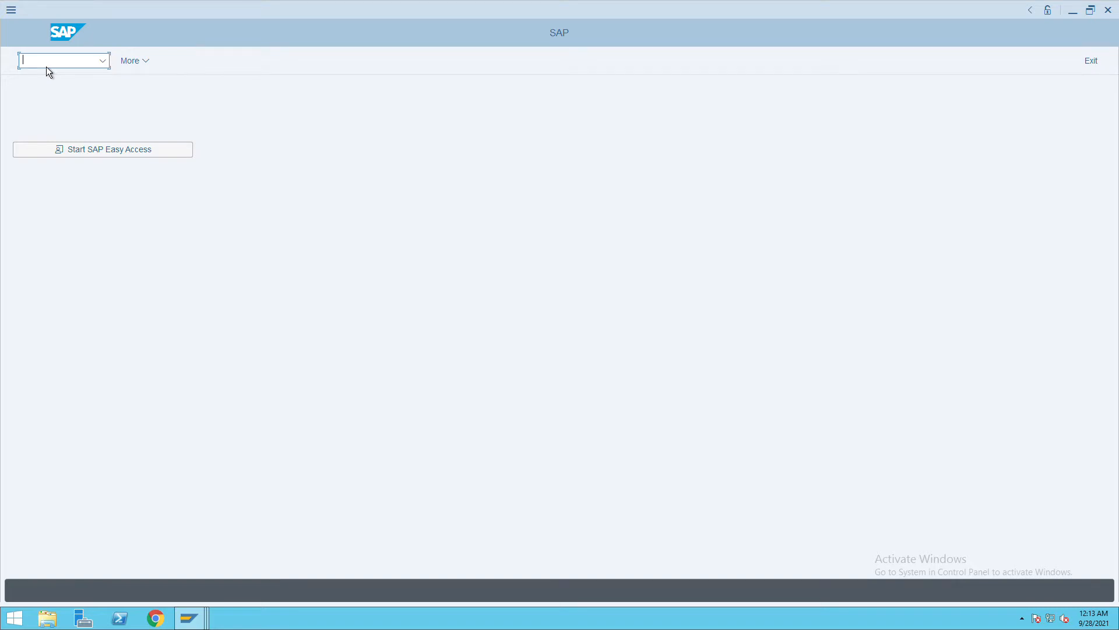
text(Fs00)
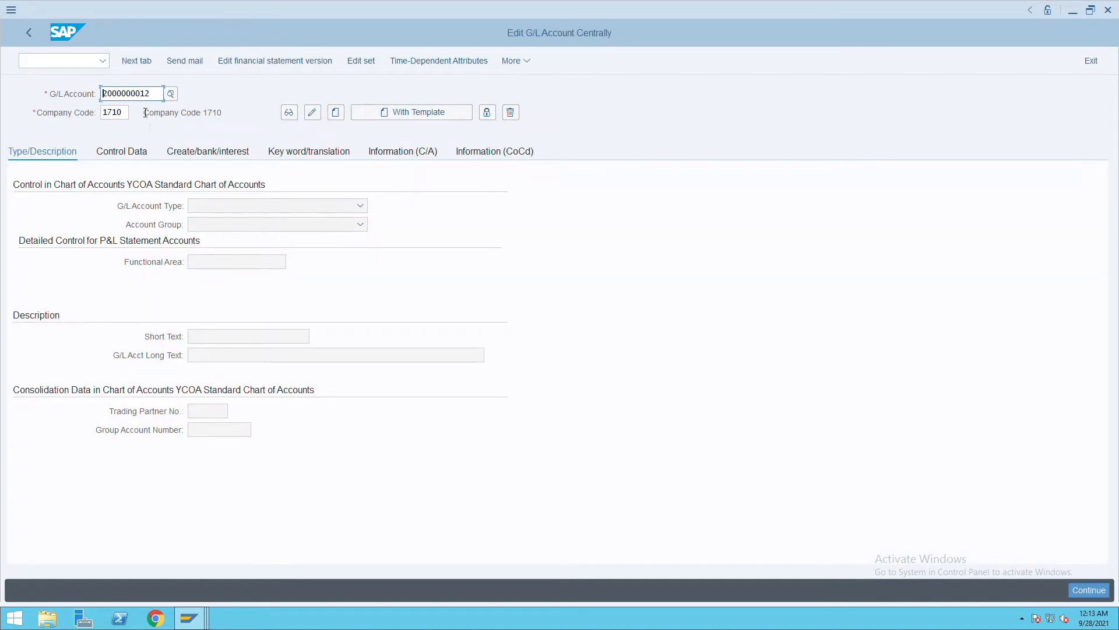
click(114, 112)
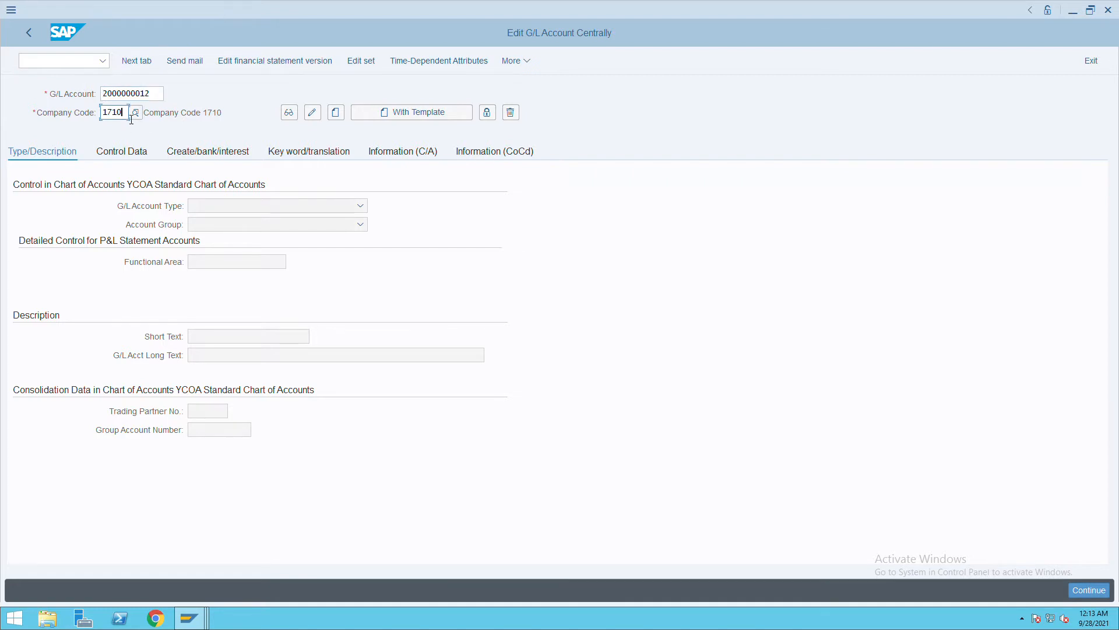
text(it)
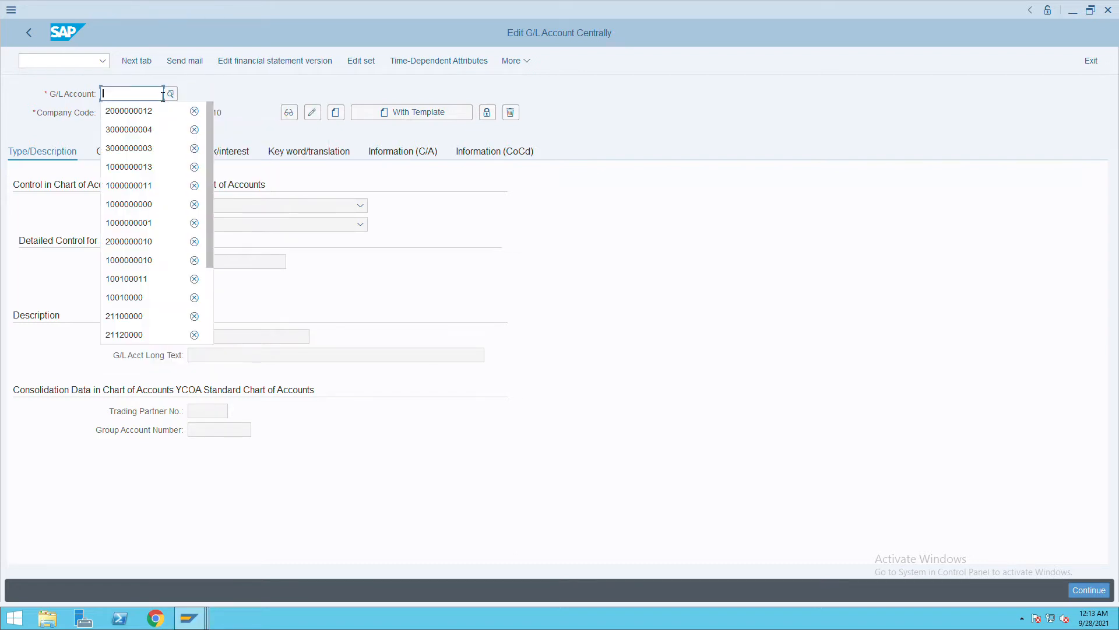
text(2000000)
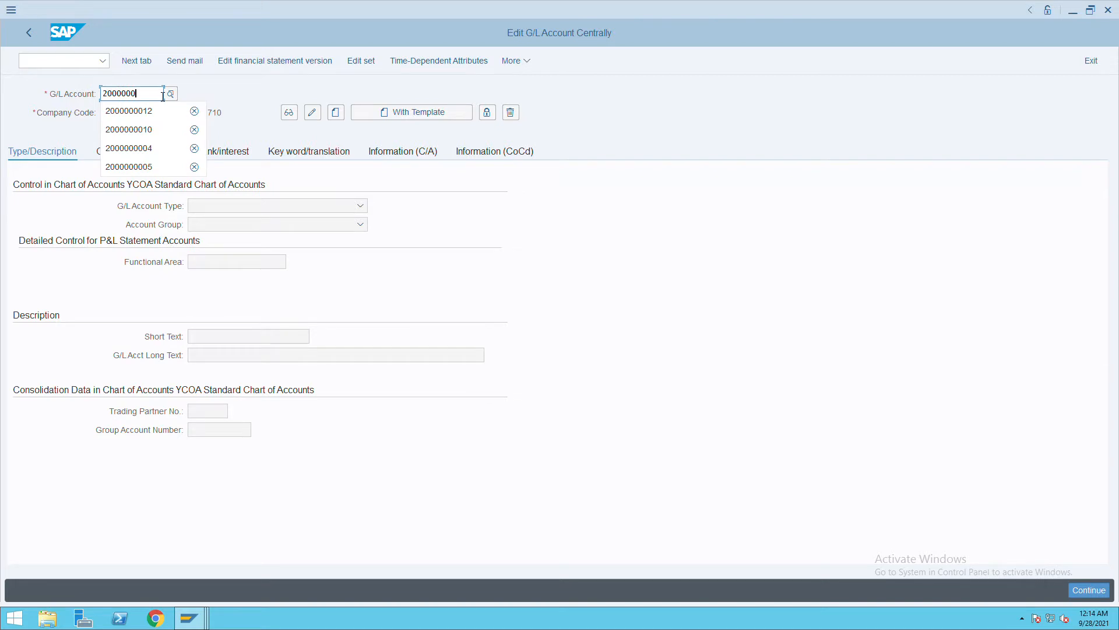
click(128, 111)
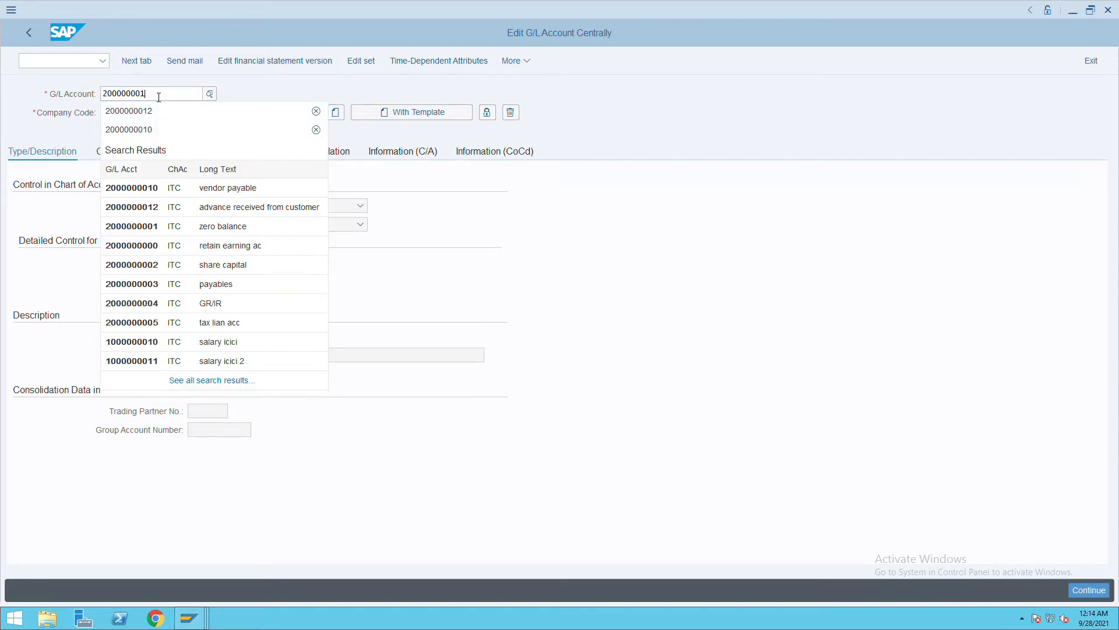
text(3)
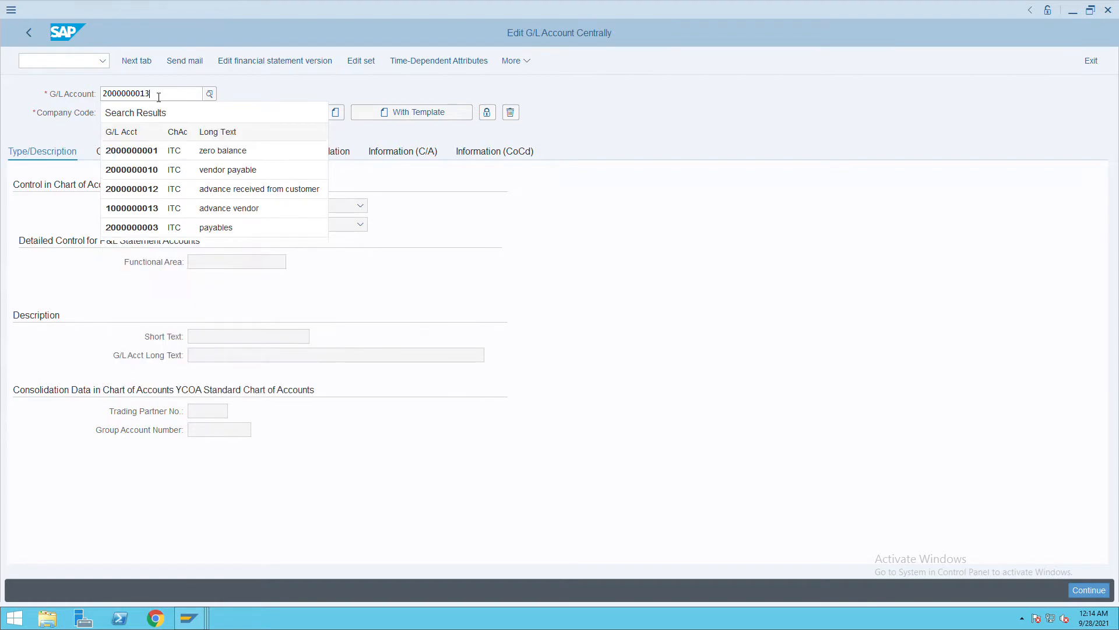
key(Backspace)
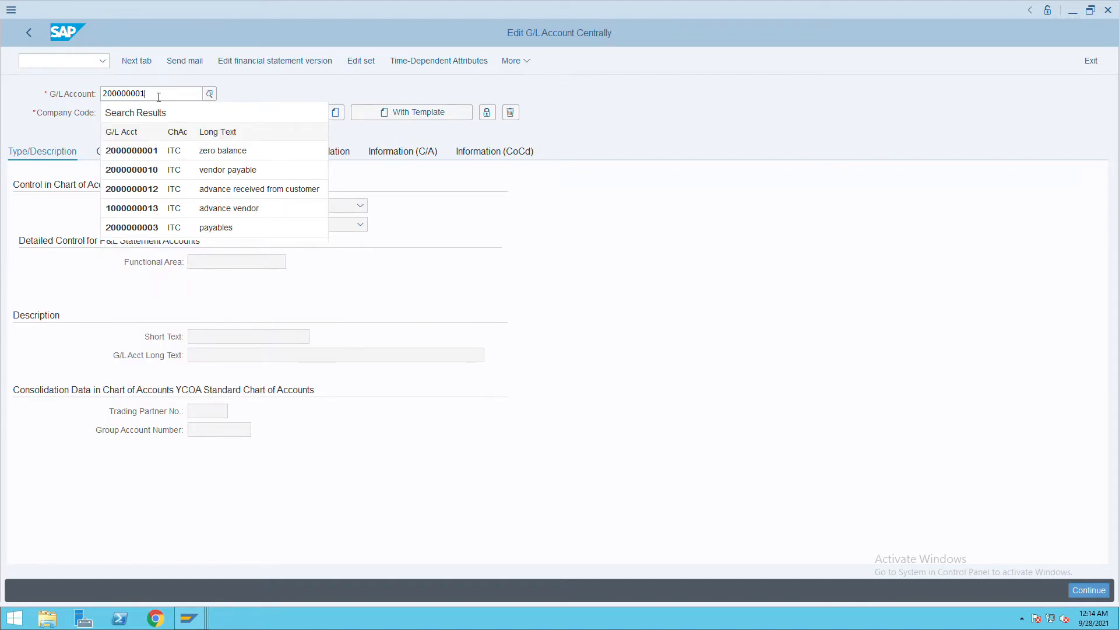
text(4)
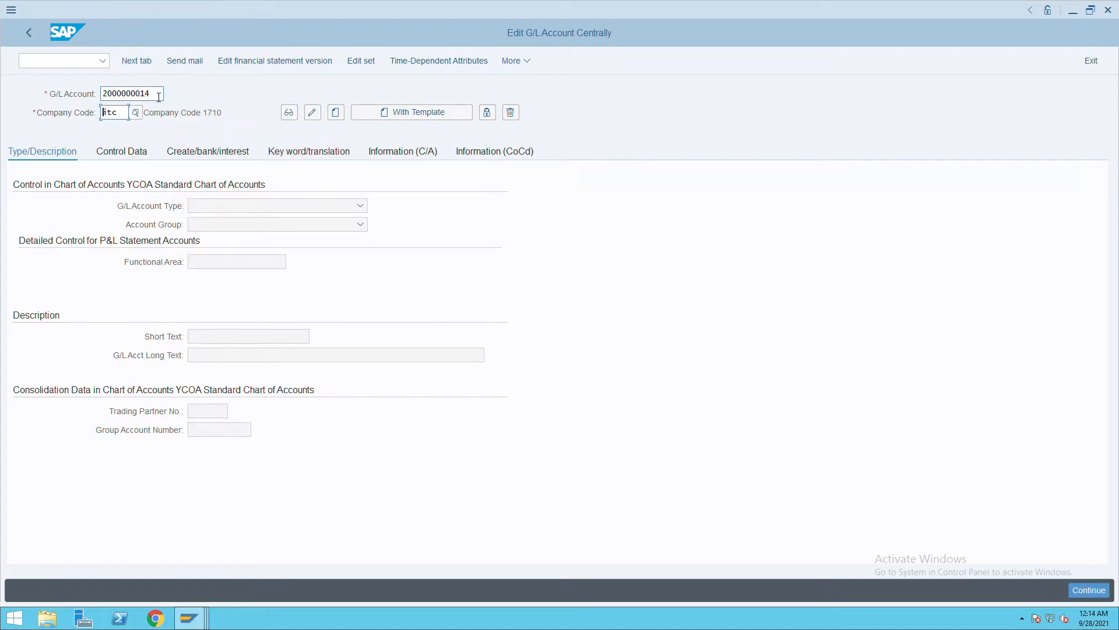
mouse_move(197, 119)
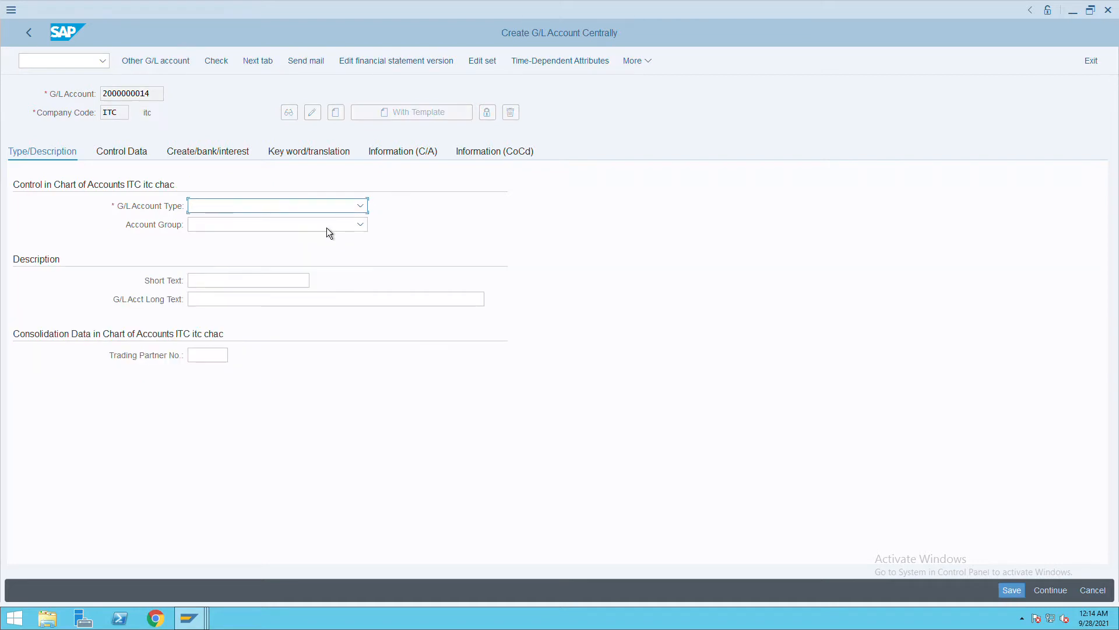
click(360, 206)
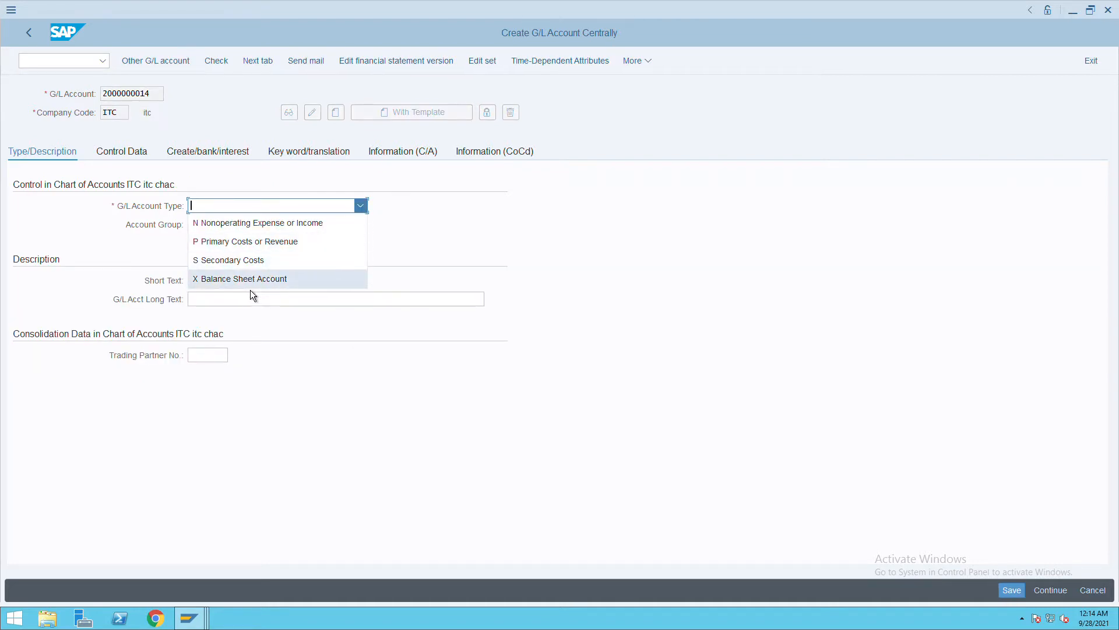
click(245, 279)
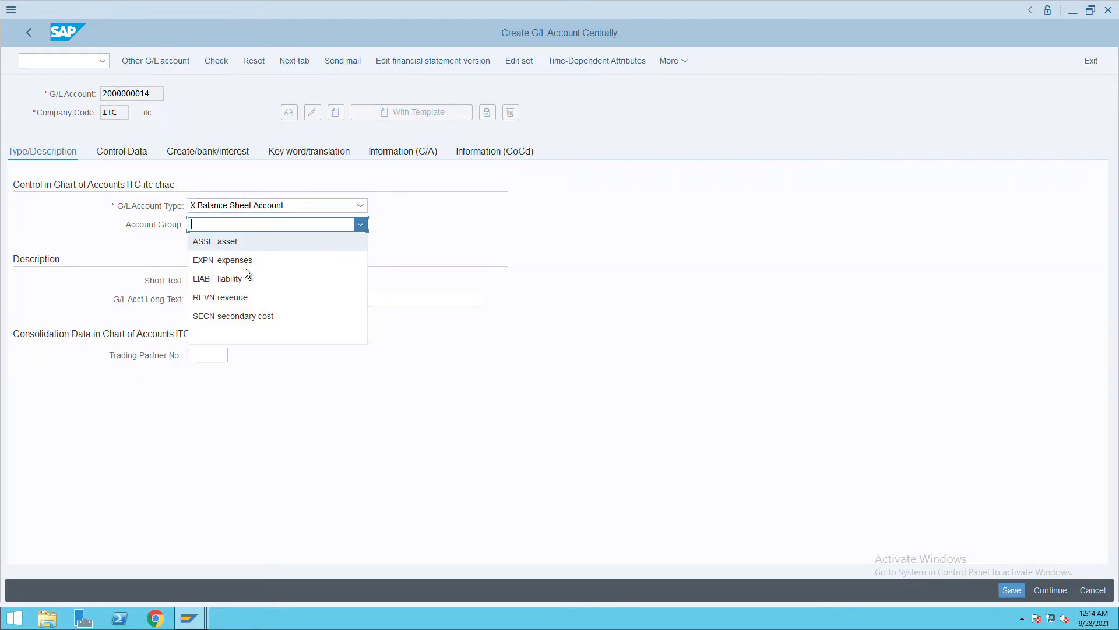
click(229, 279)
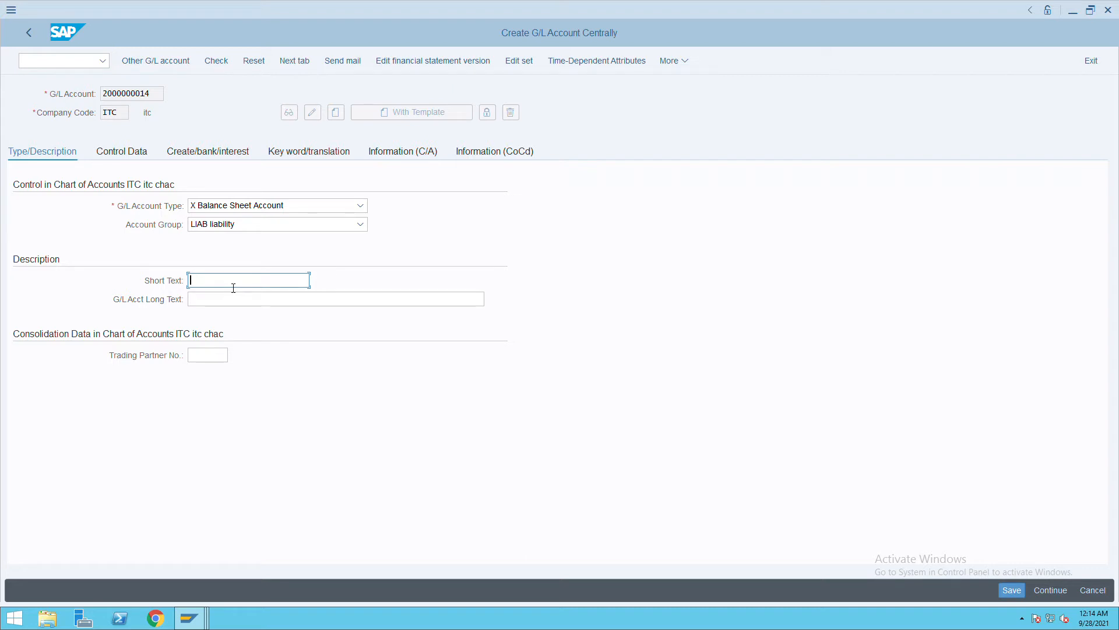
Enter 'tax output' as both the short text and the long text
text(t)
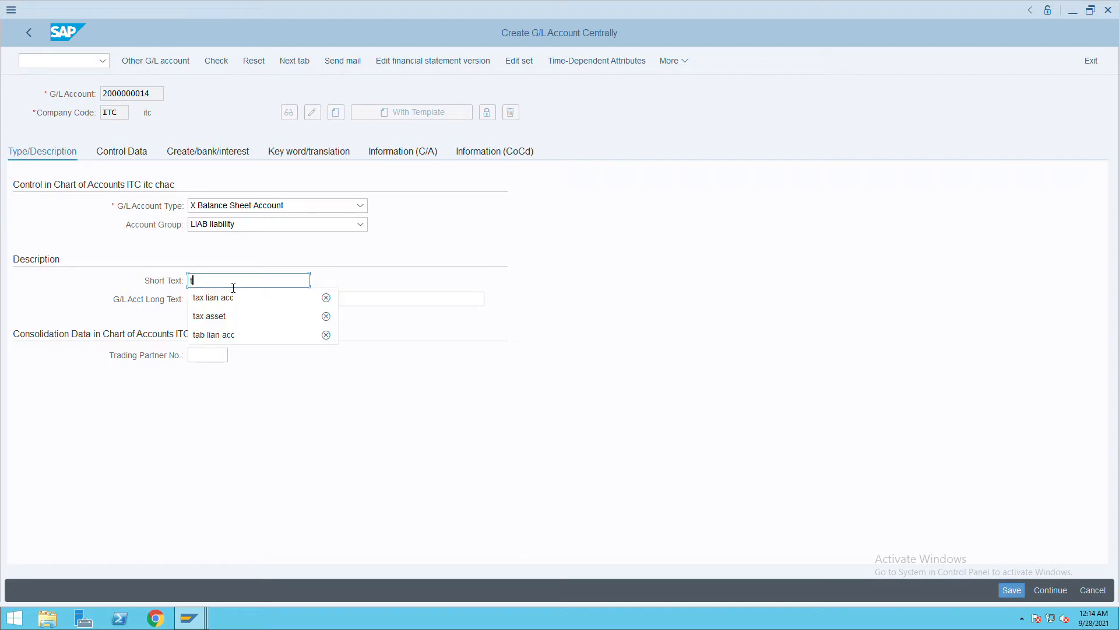
text(ax)
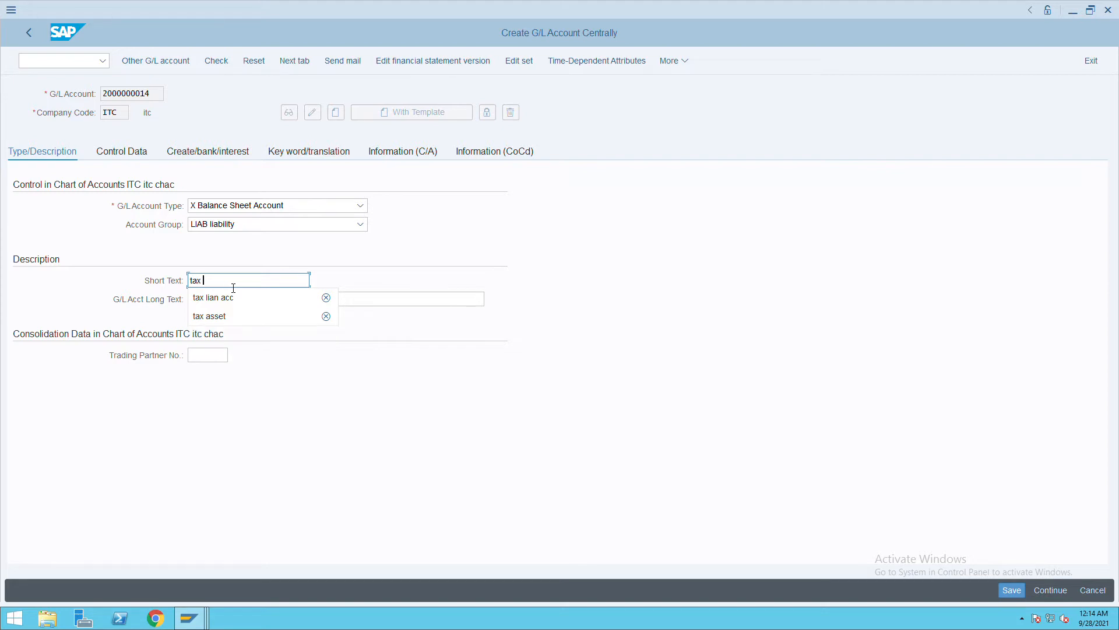
text(ou)
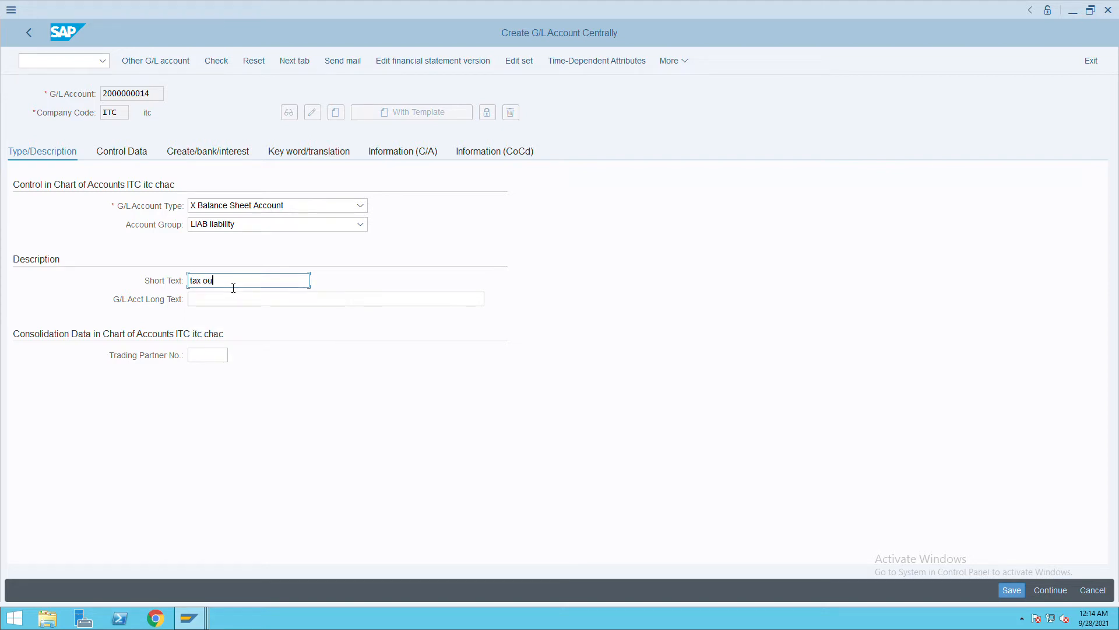
text(t)
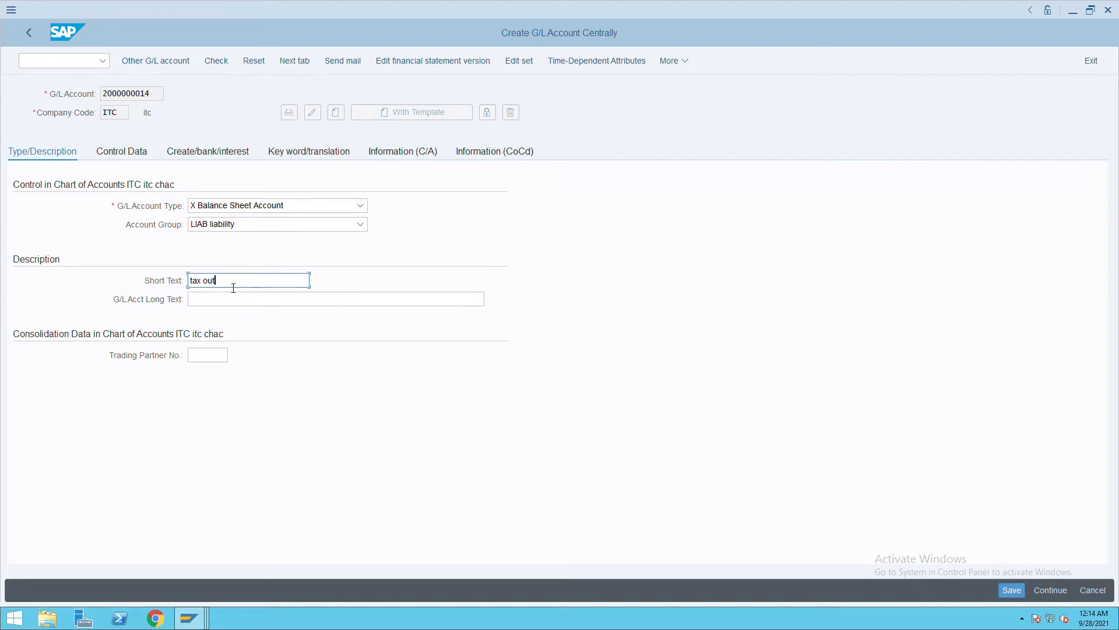
key(Backspace)
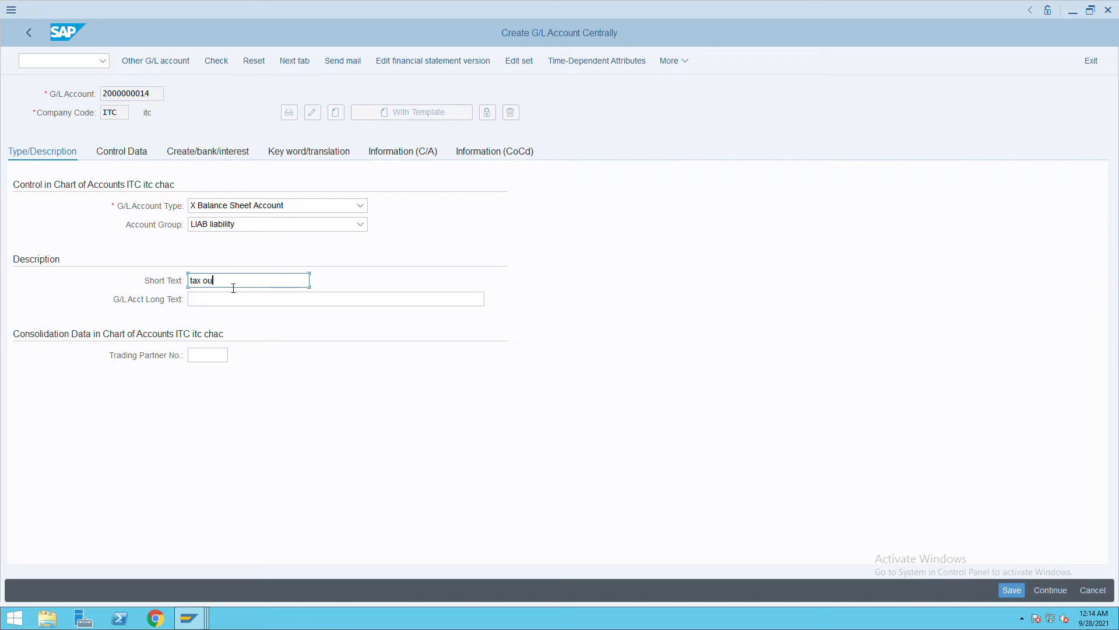
text(tput)
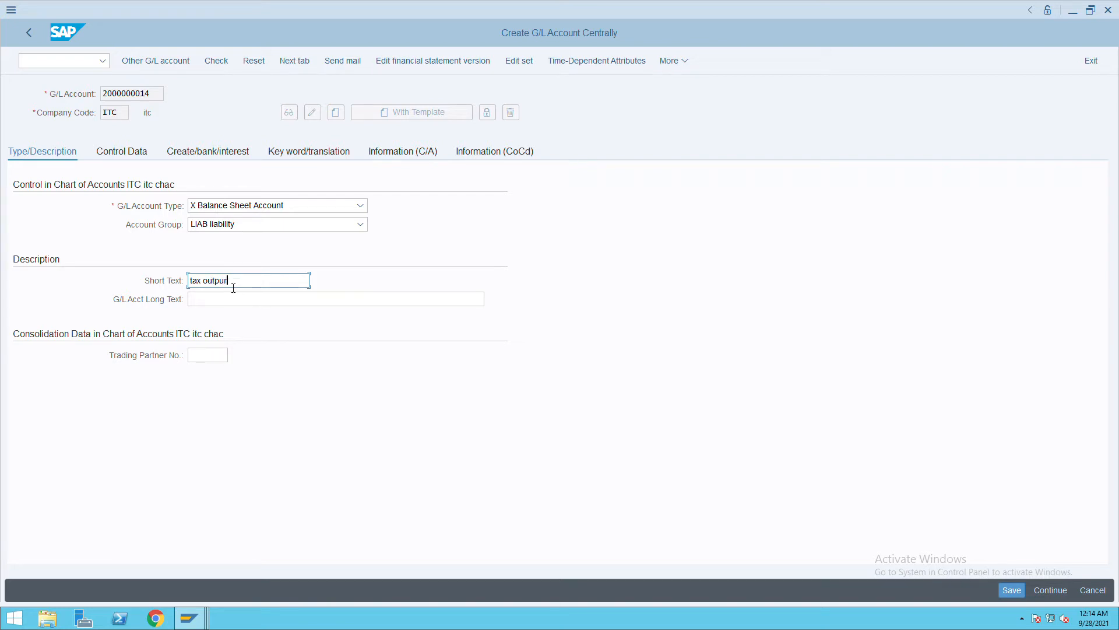
mouse_move(247, 286)
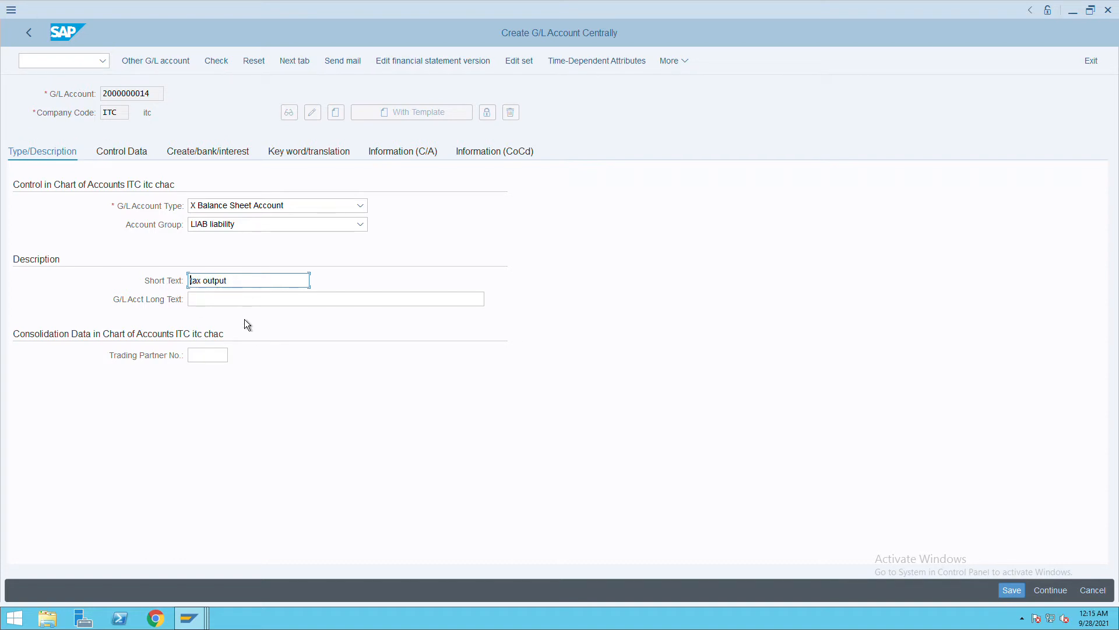
click(336, 299)
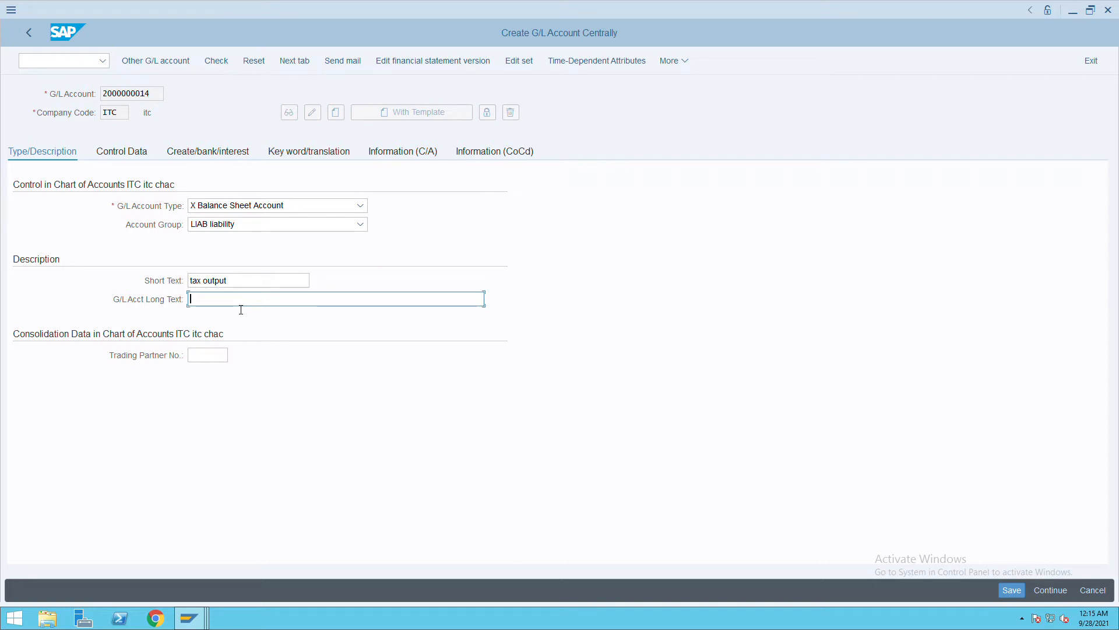
text(tax output)
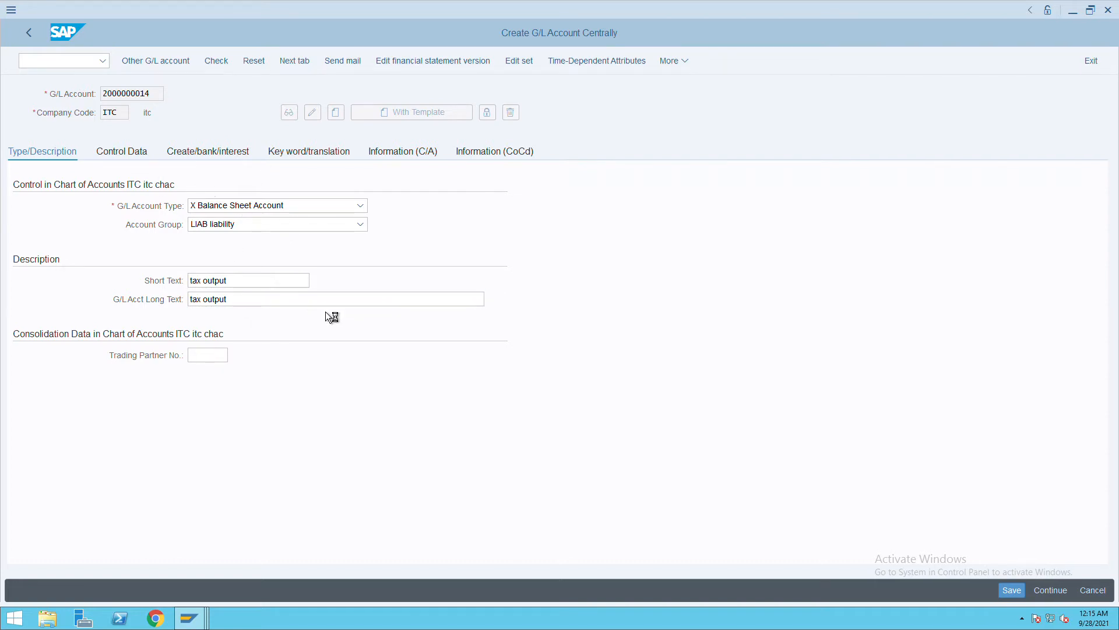
click(121, 151)
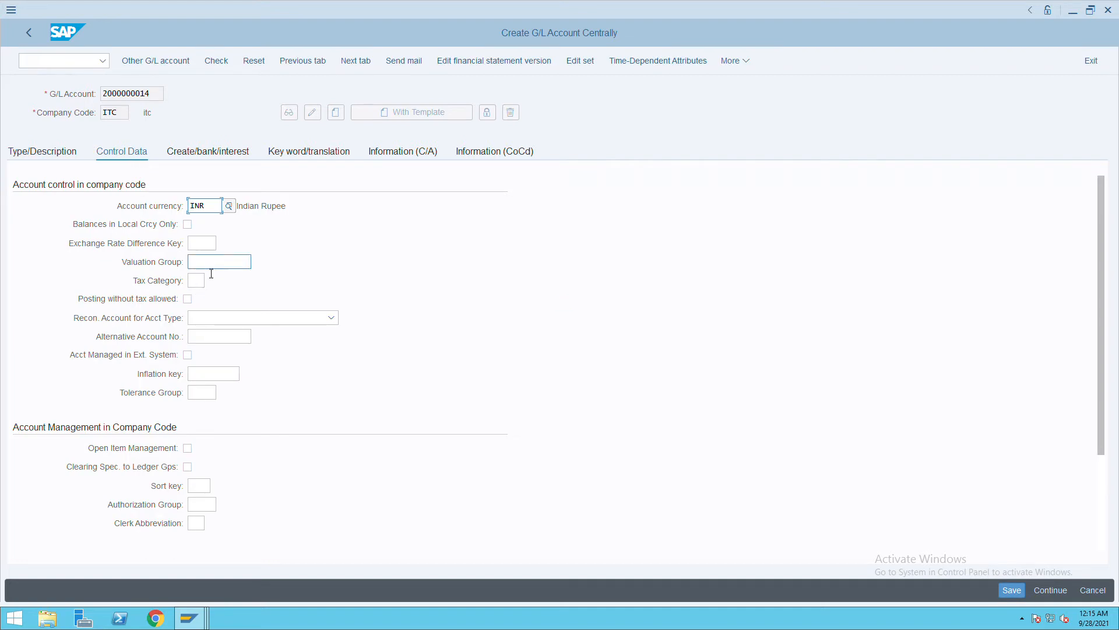
Set tax category '>' and allow posting without tax, with sort key 001
click(196, 279)
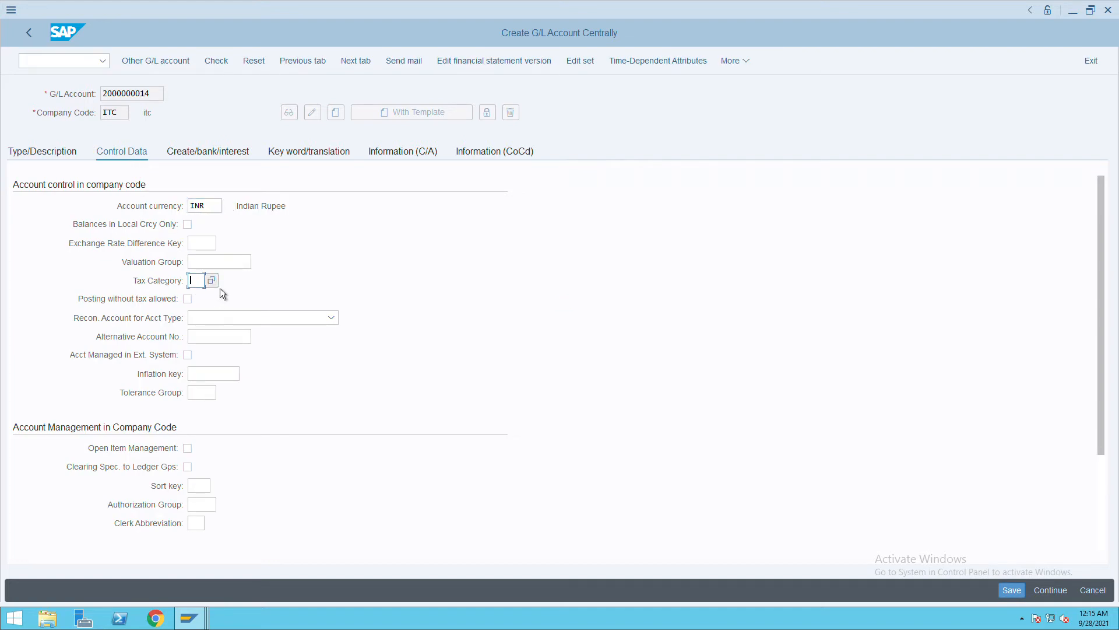
click(210, 280)
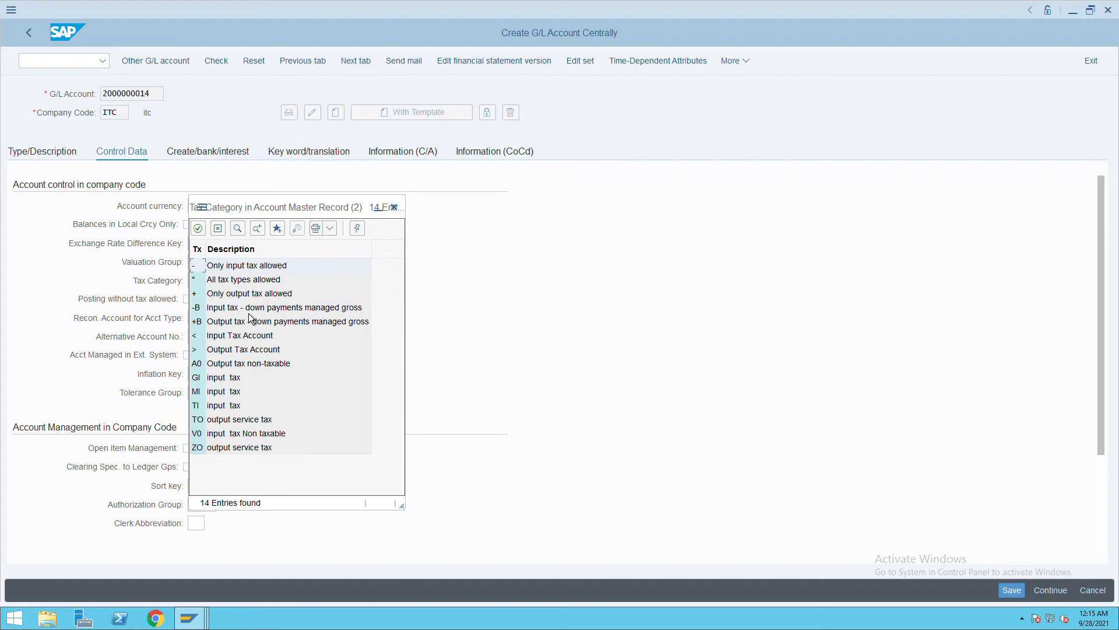
mouse_move(244, 403)
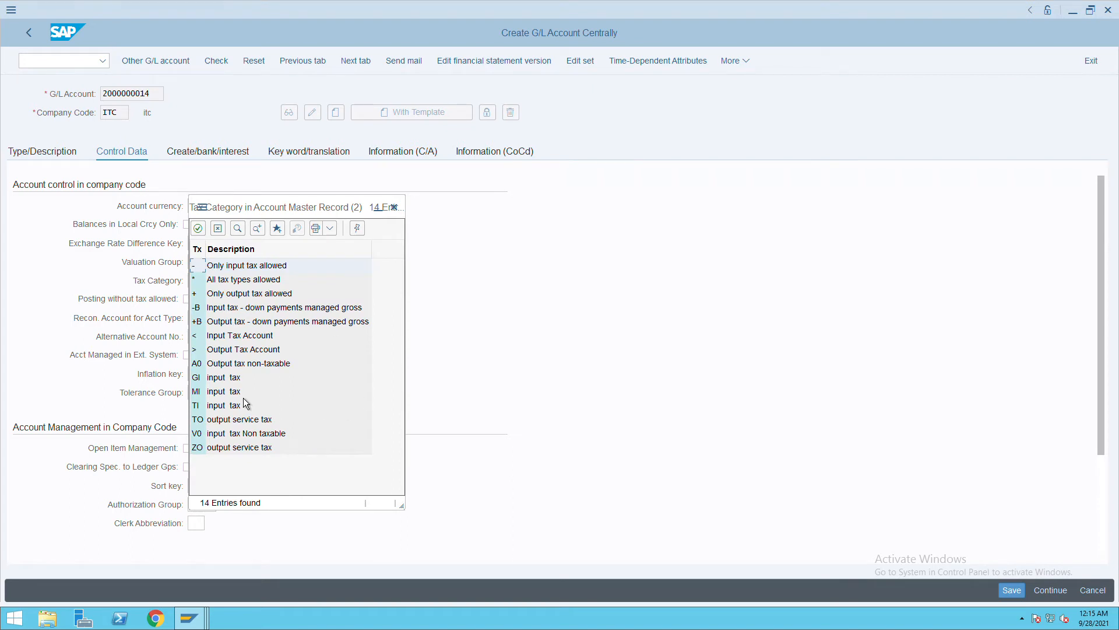
mouse_move(412, 340)
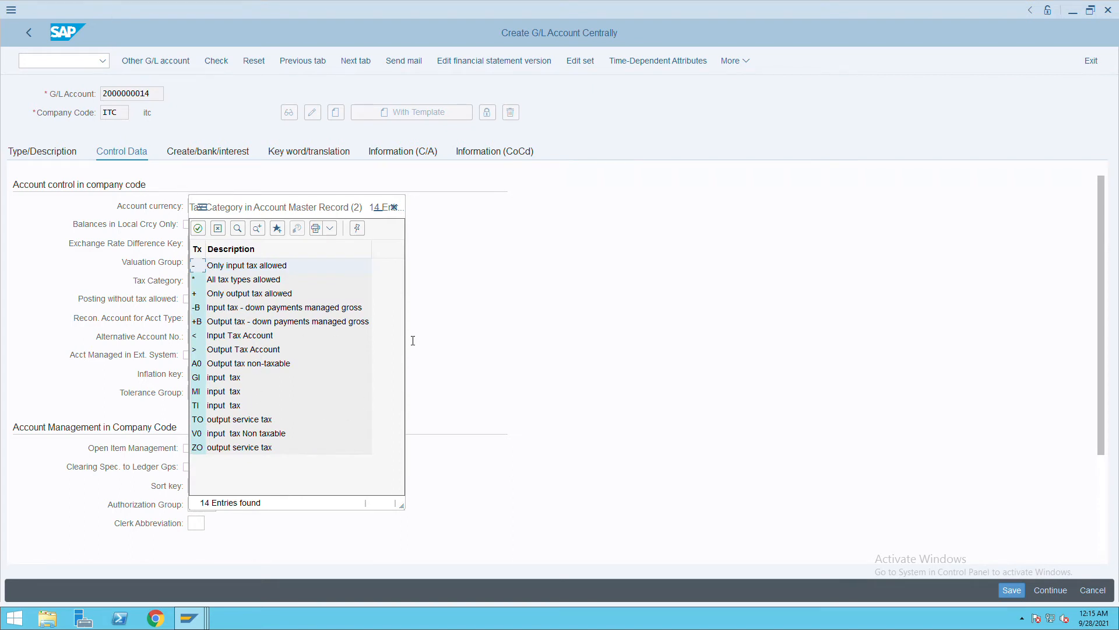
mouse_move(260, 357)
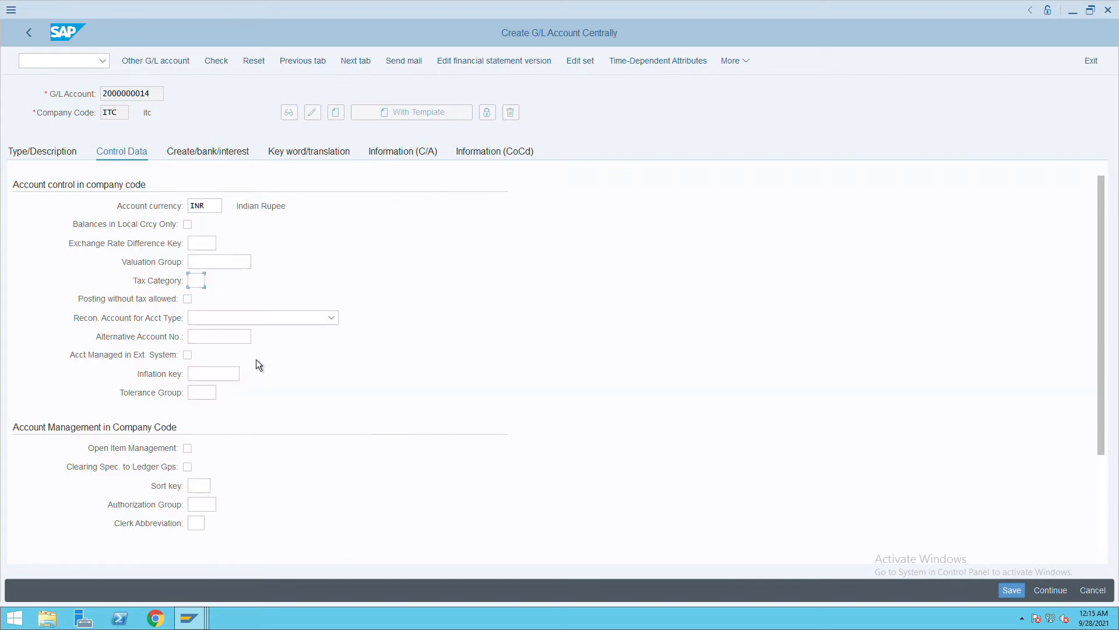
click(188, 298)
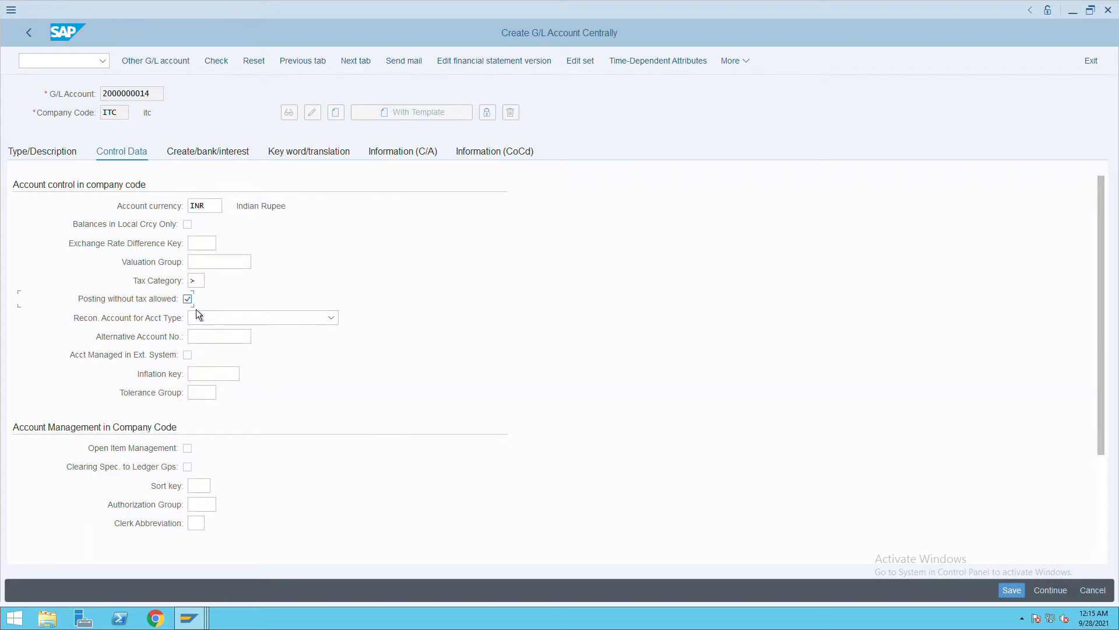
mouse_move(270, 436)
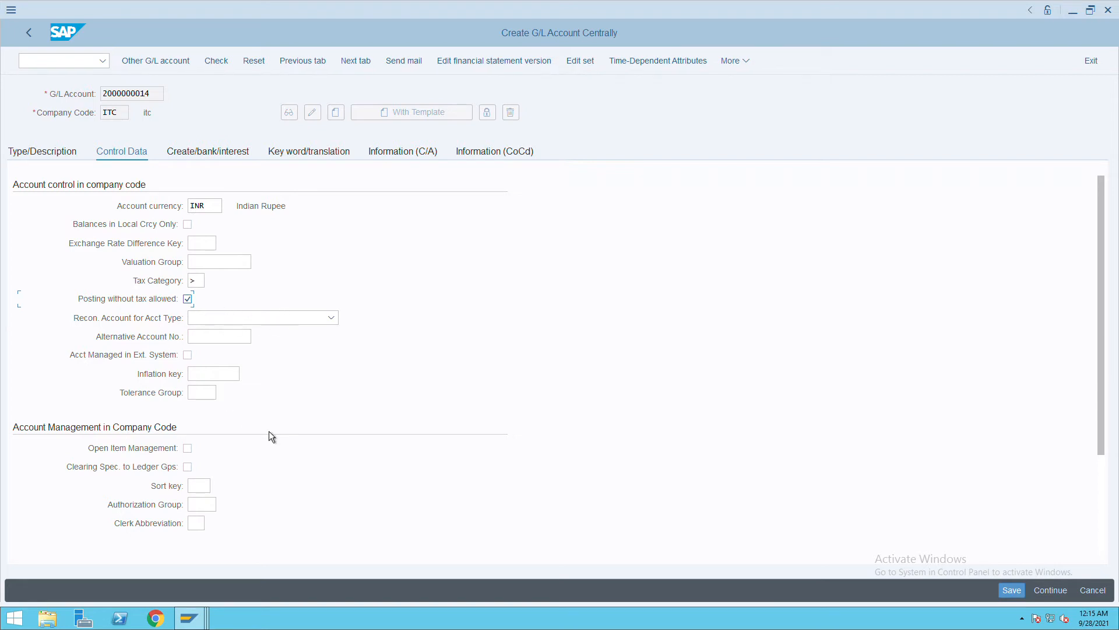
click(199, 486)
text(001)
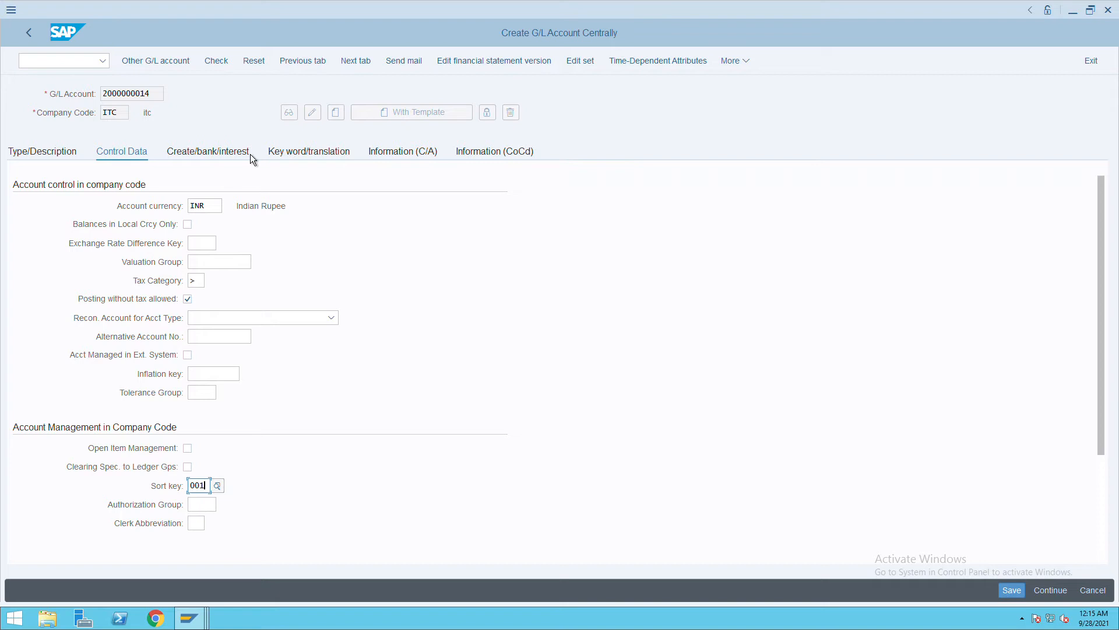
Assign field status group G001 General and save the account
click(207, 150)
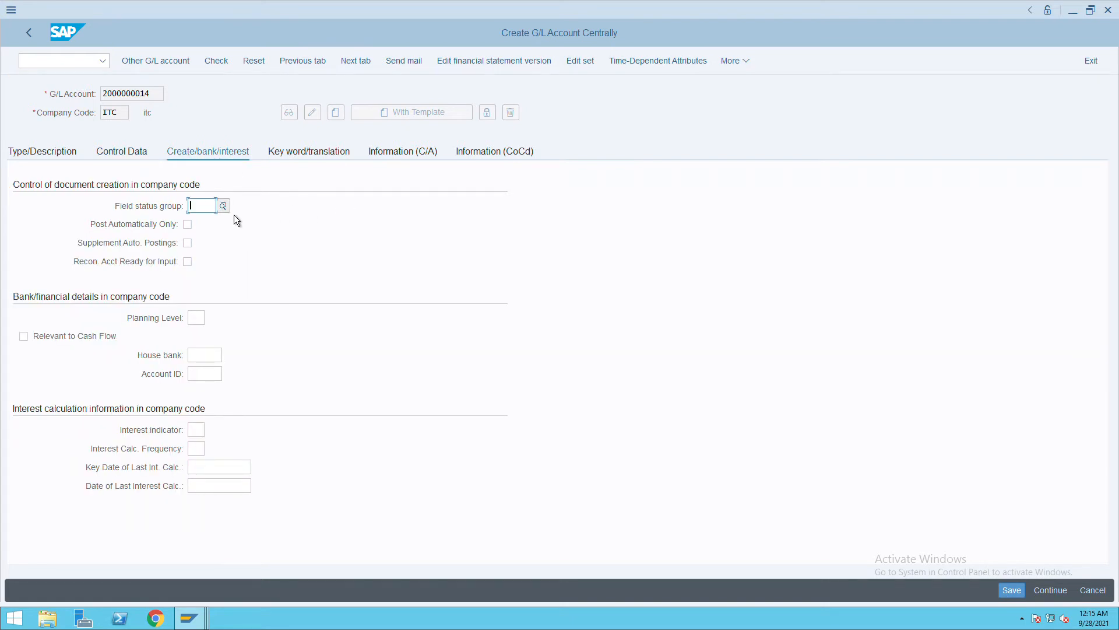
click(223, 206)
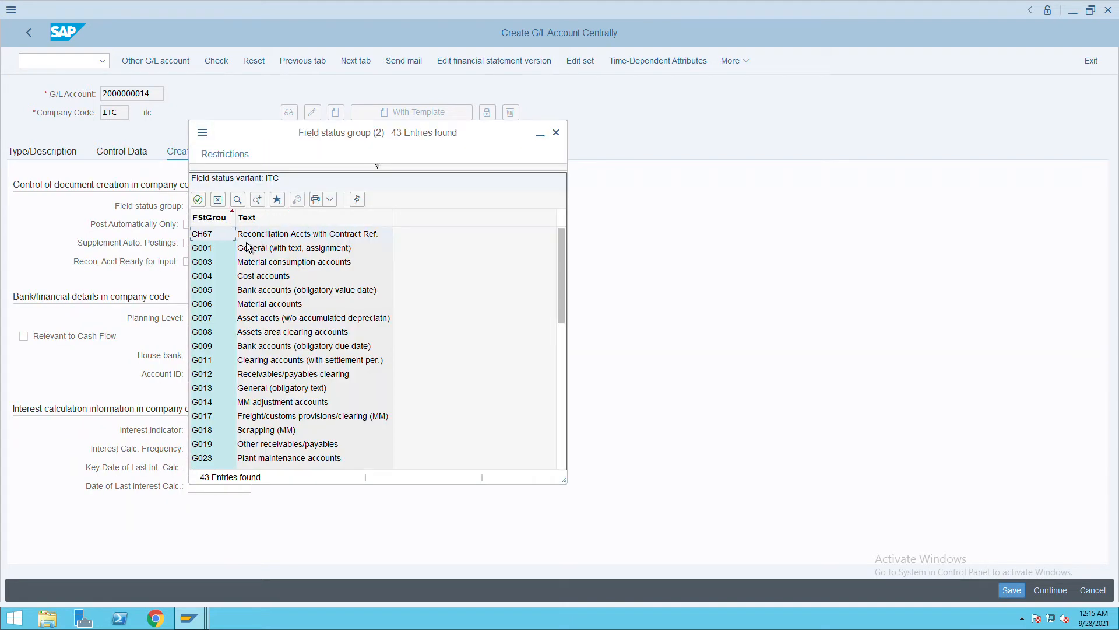
double_click(203, 248)
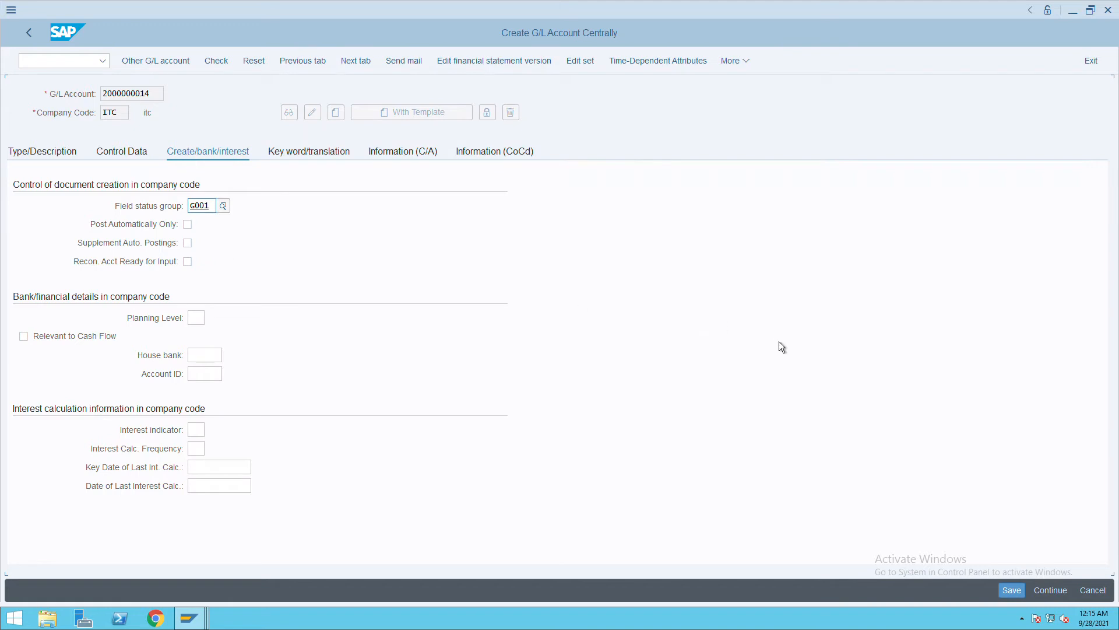
click(1011, 589)
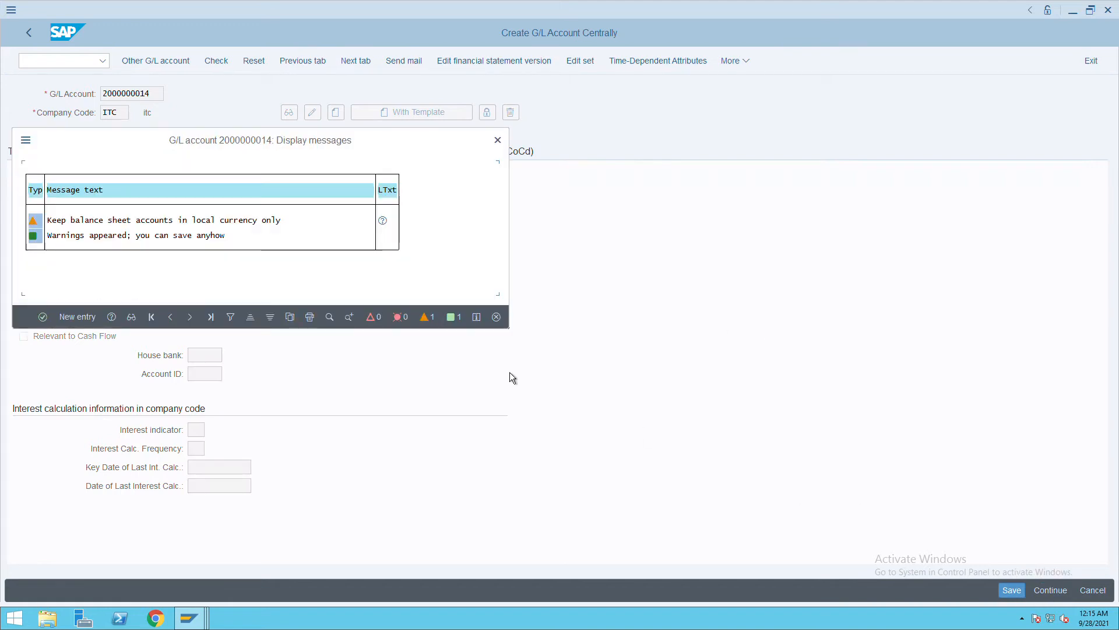
mouse_move(43, 316)
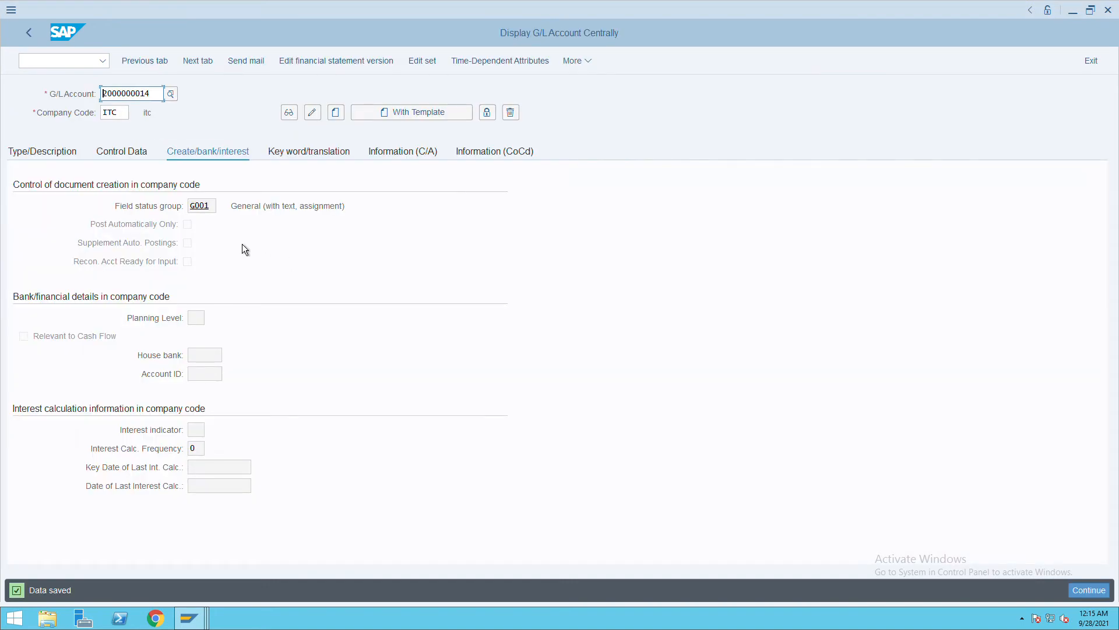
mouse_move(106, 207)
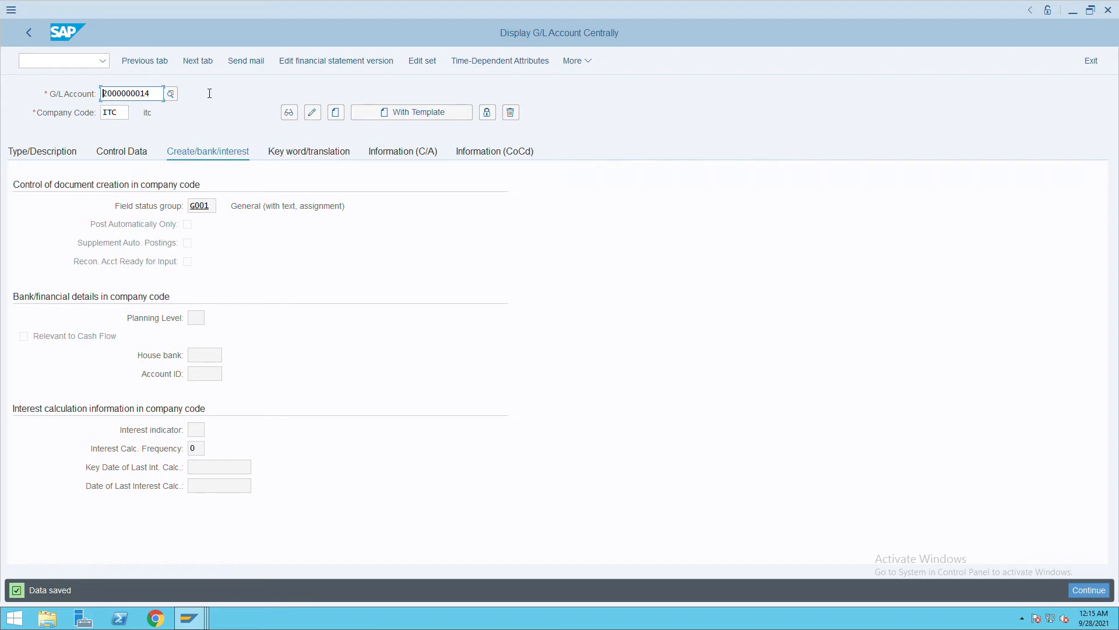
mouse_move(152, 162)
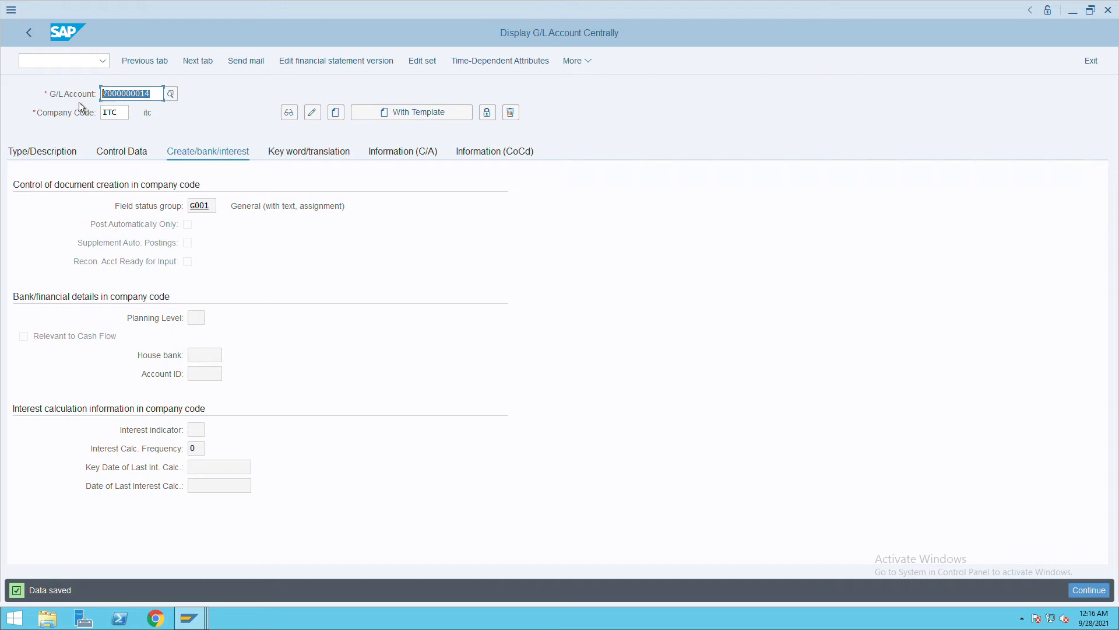
mouse_move(163, 146)
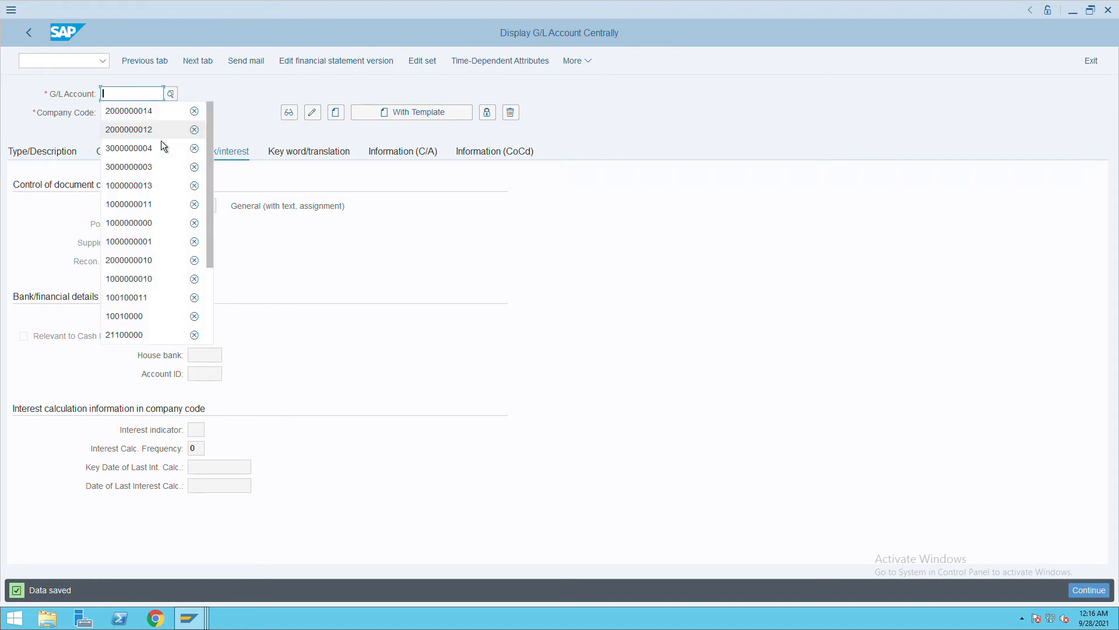
click(129, 185)
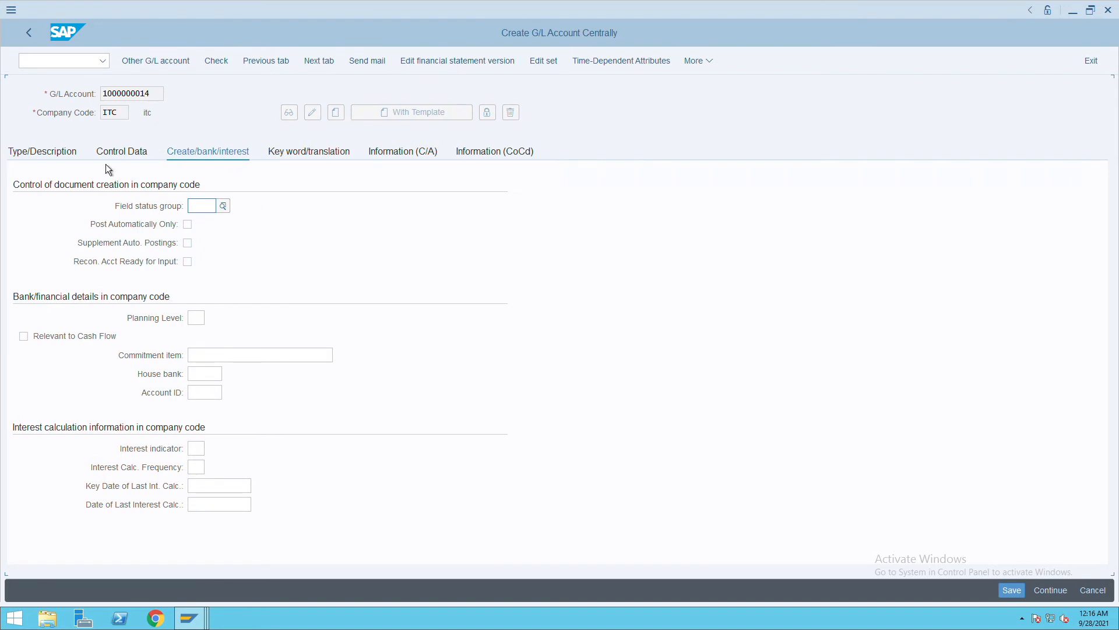
click(42, 151)
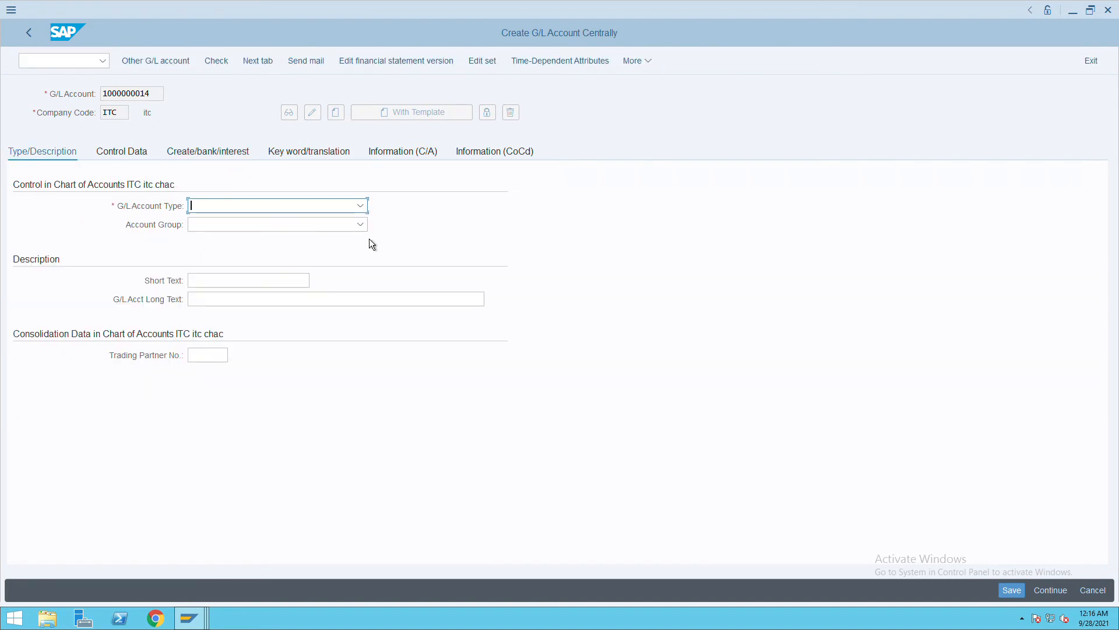
mouse_move(343, 220)
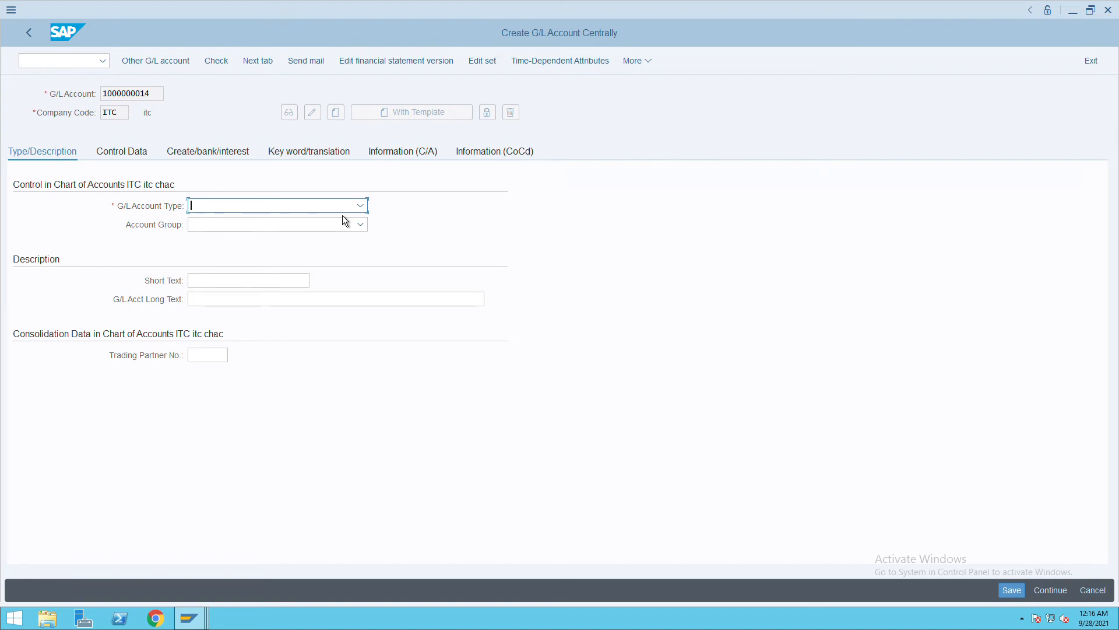
click(360, 206)
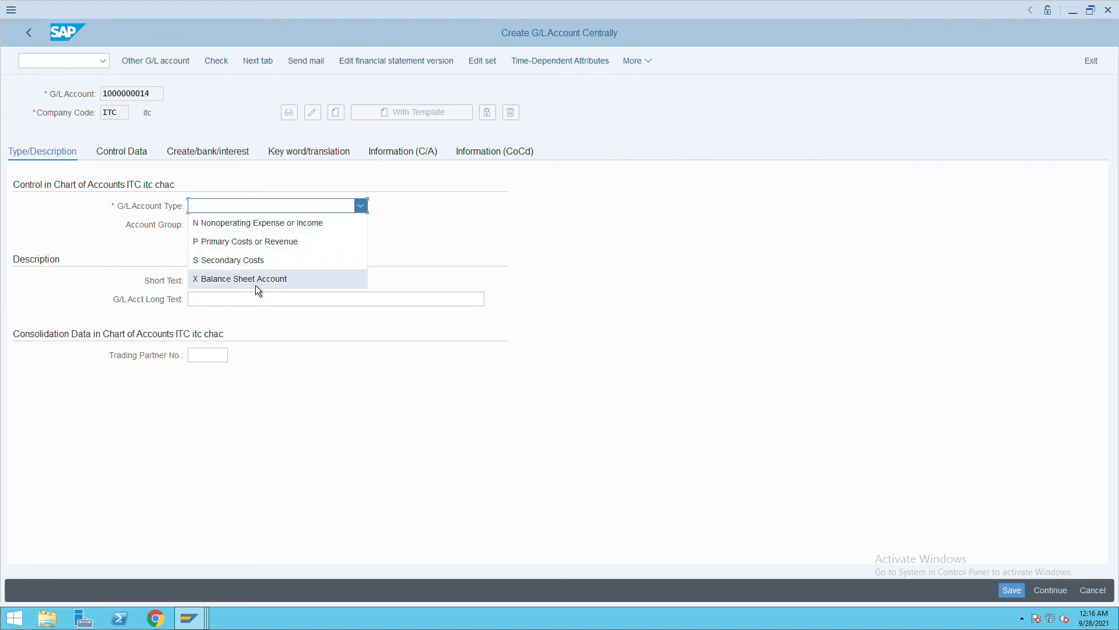
click(241, 278)
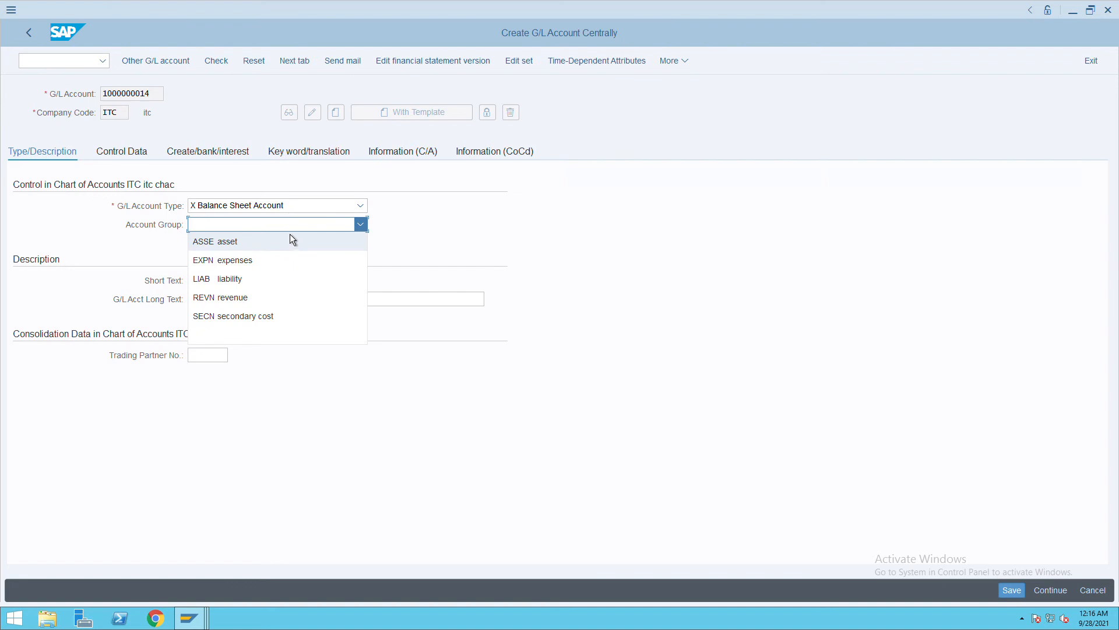
click(218, 241)
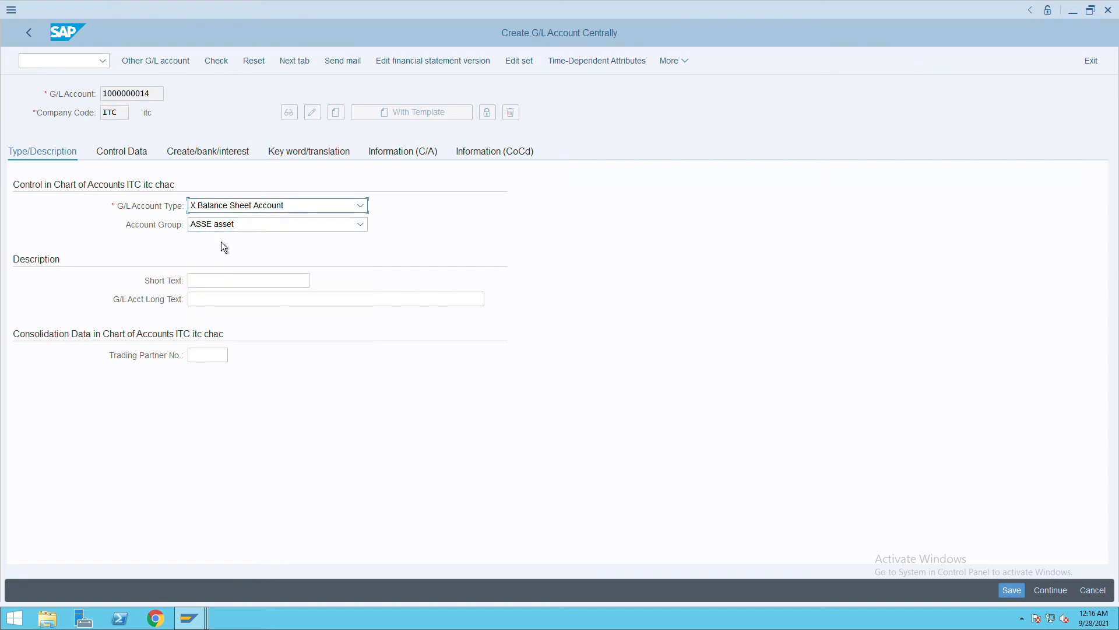
Enter 'tax input' as both the short text and the long text
click(248, 279)
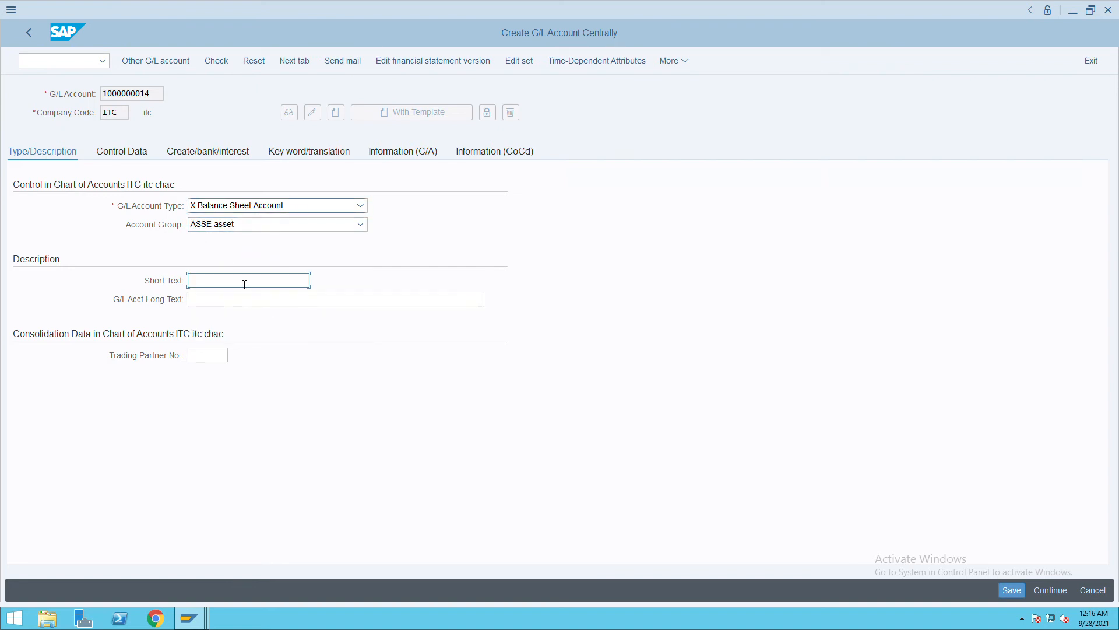
mouse_move(235, 279)
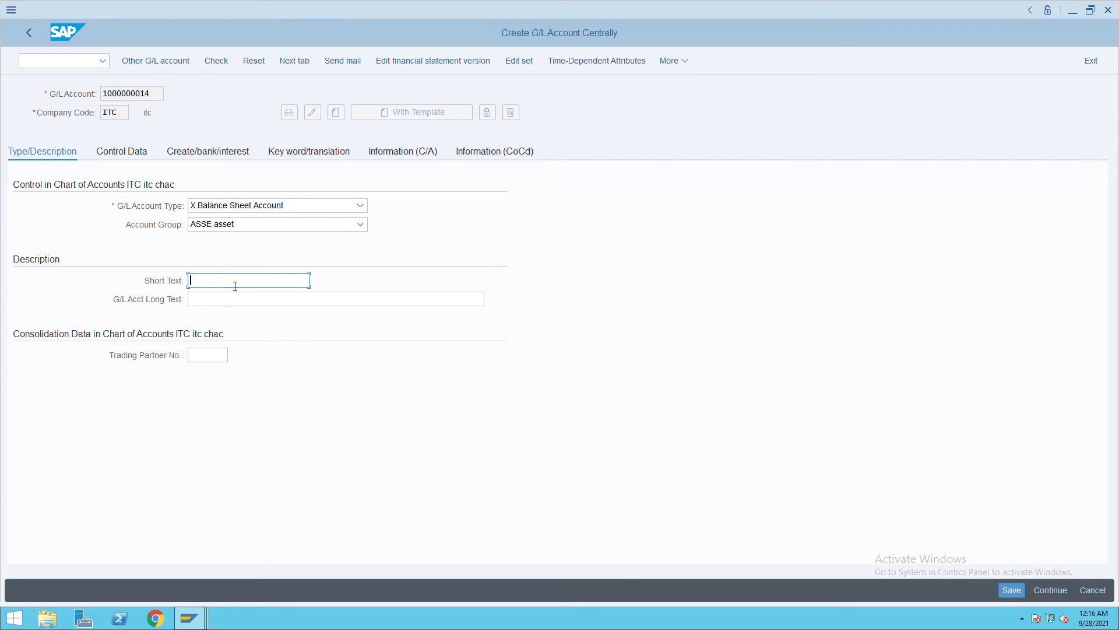
mouse_move(249, 270)
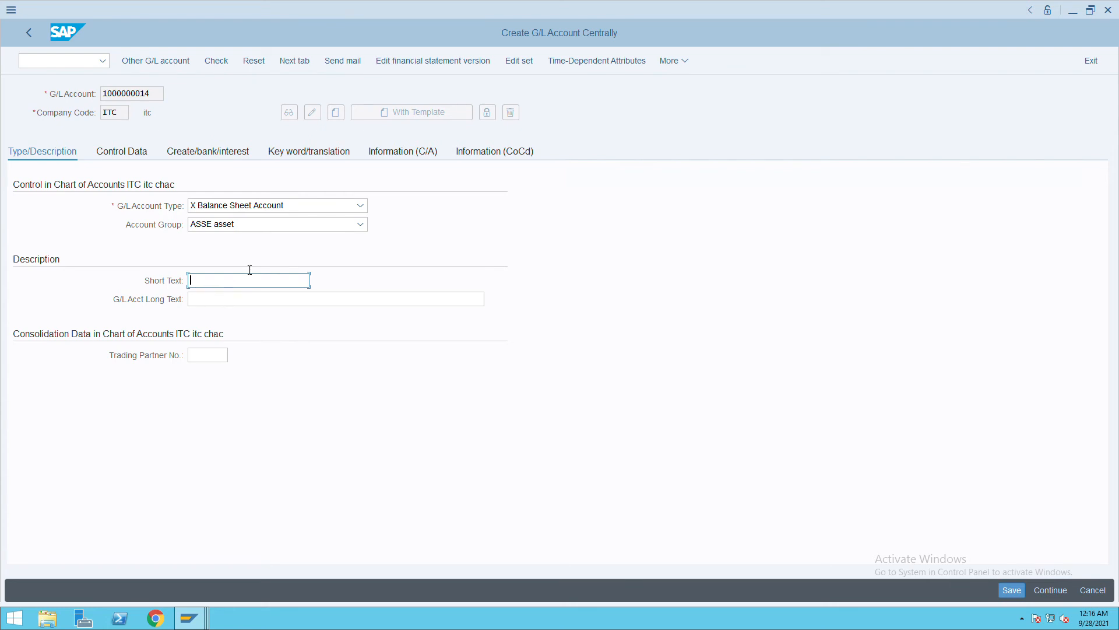
mouse_move(238, 245)
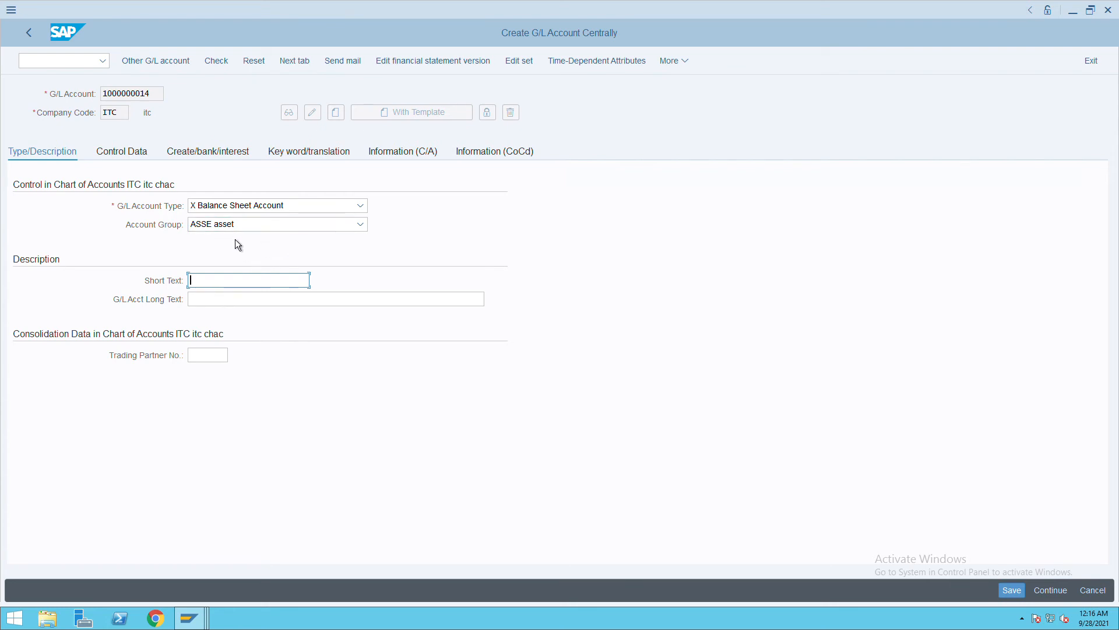
mouse_move(207, 152)
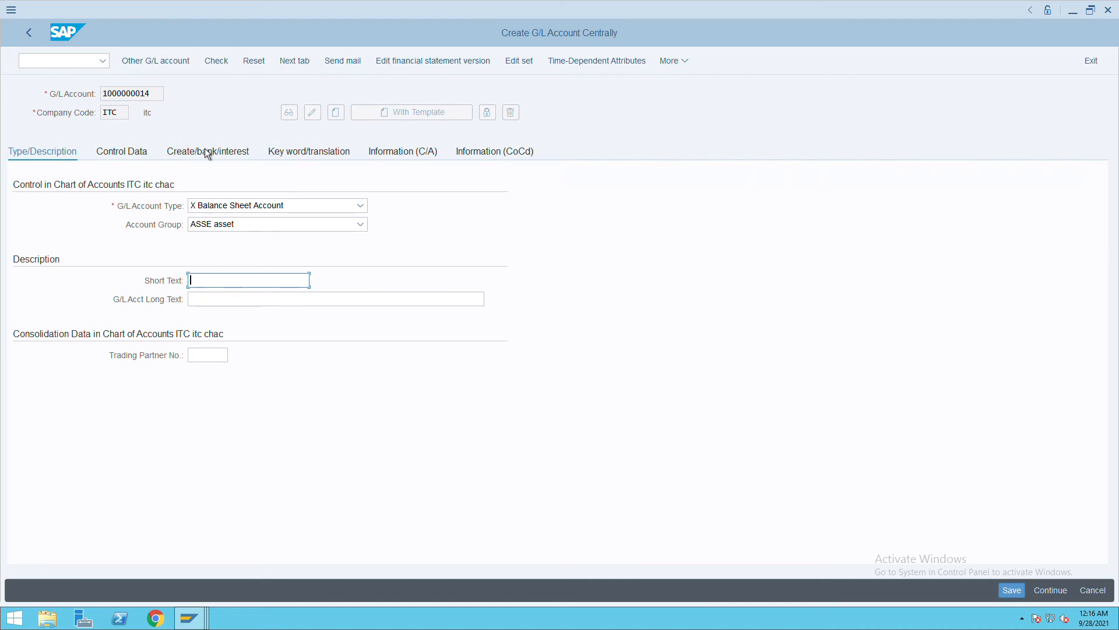
mouse_move(247, 299)
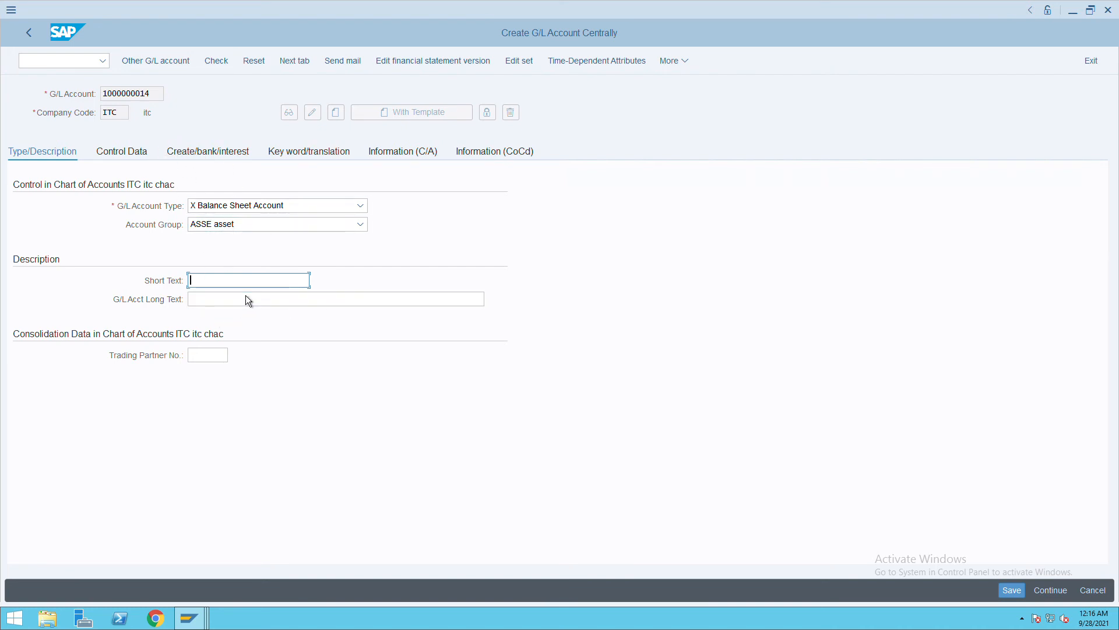
text(tax)
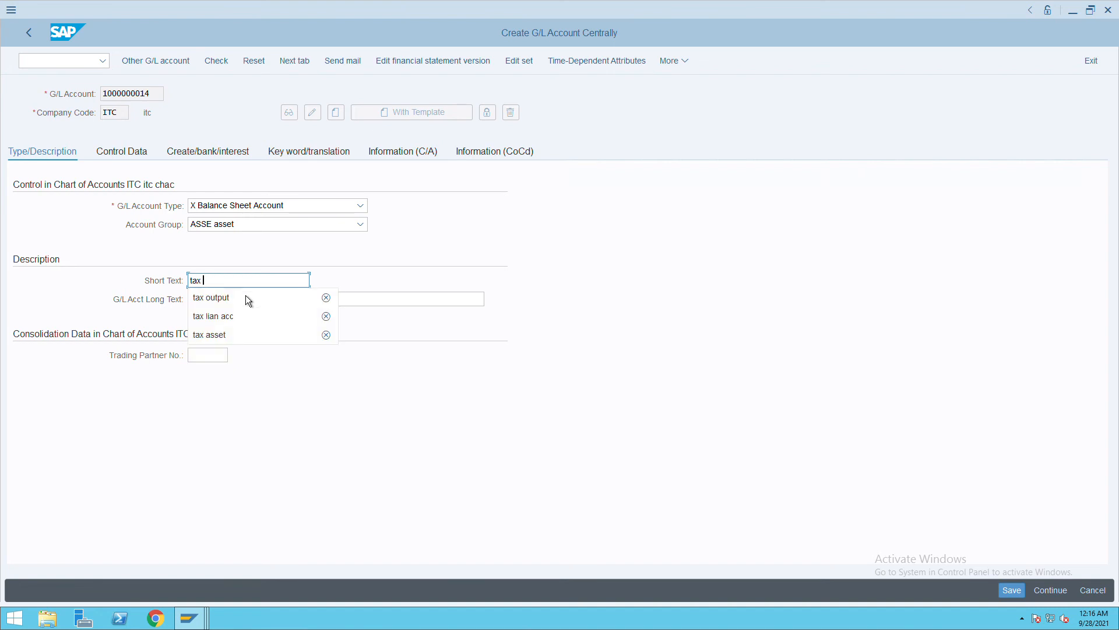
text(inp)
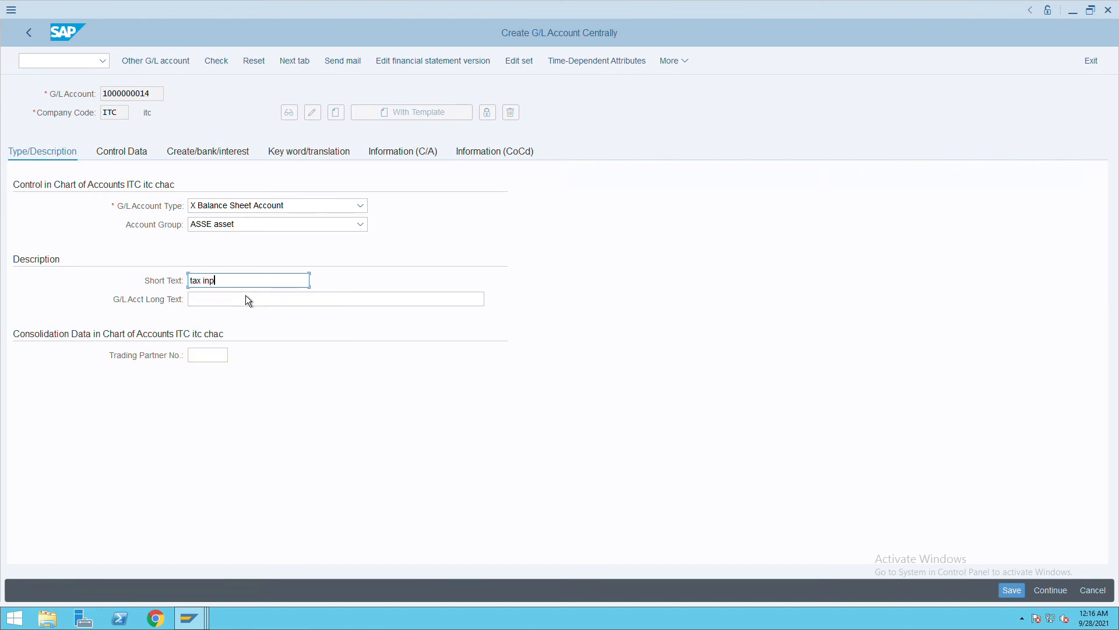
text(ut)
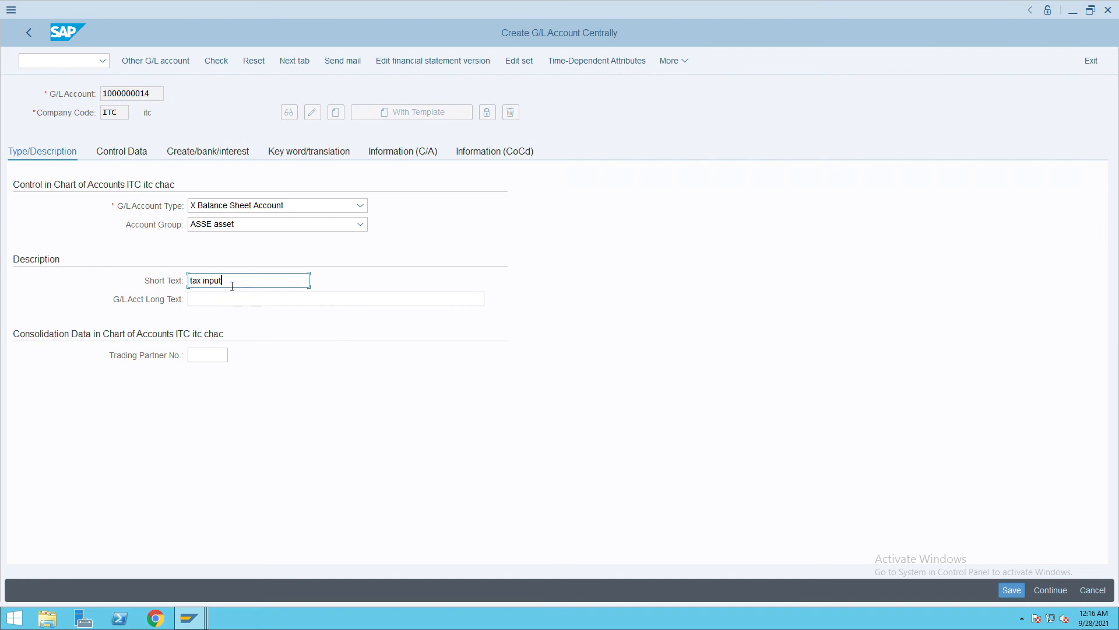
click(336, 298)
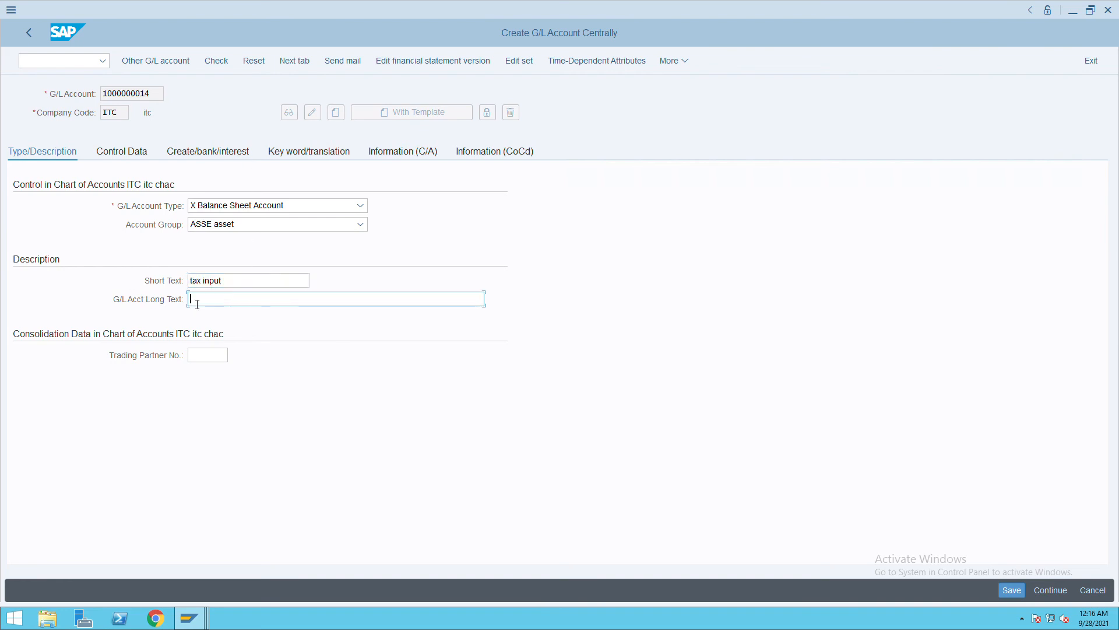
text(tax input)
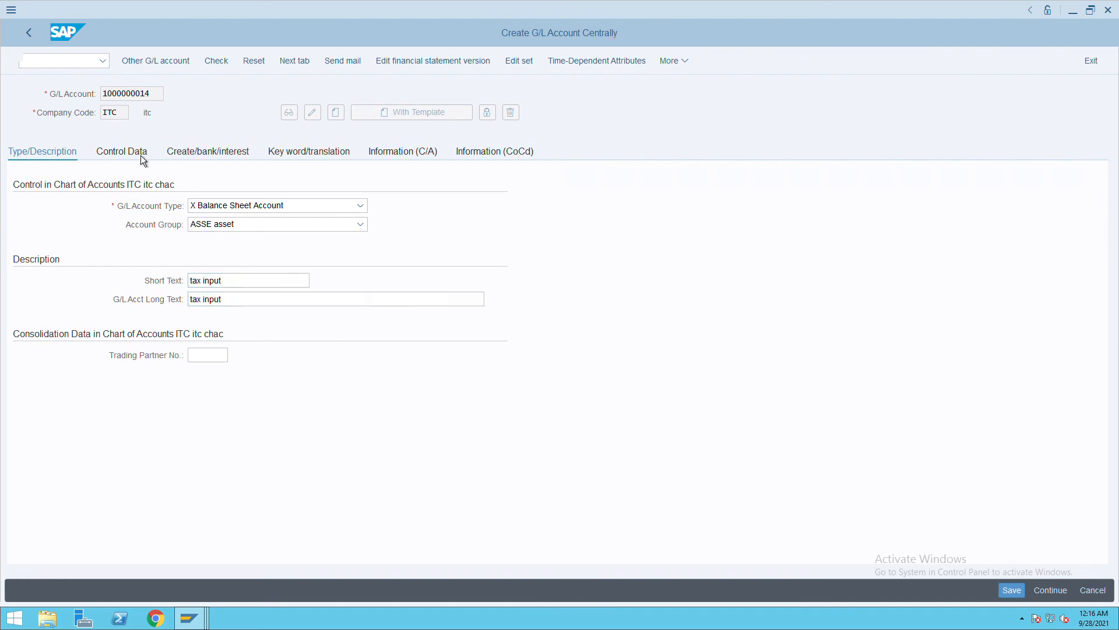
Set tax category '<' Input Tax, allow posting without tax, and use sort key 001
click(121, 150)
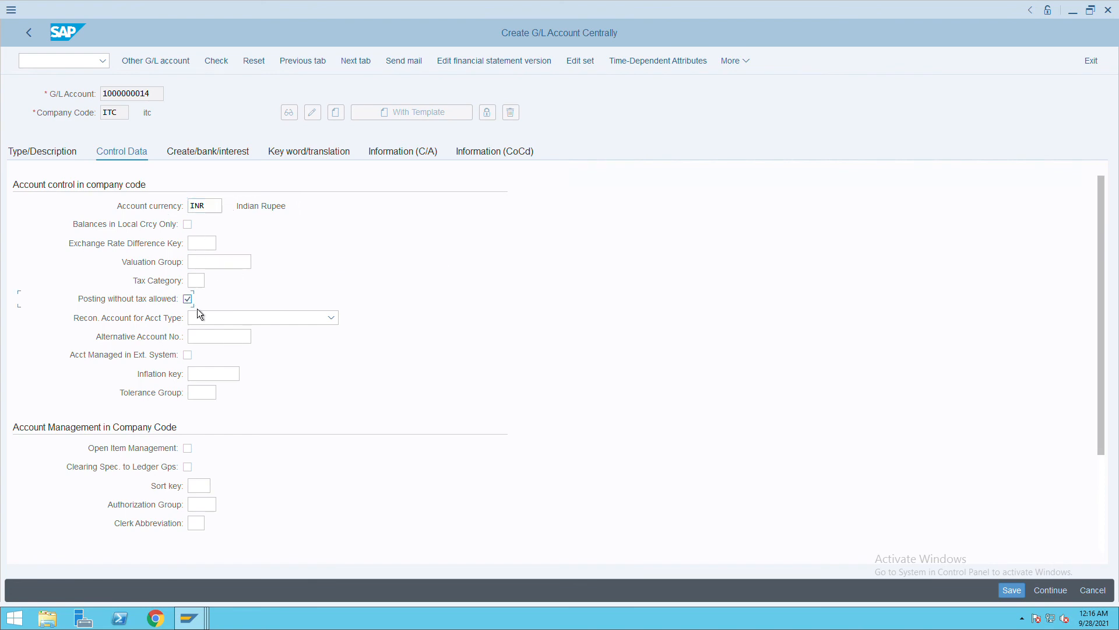
click(195, 280)
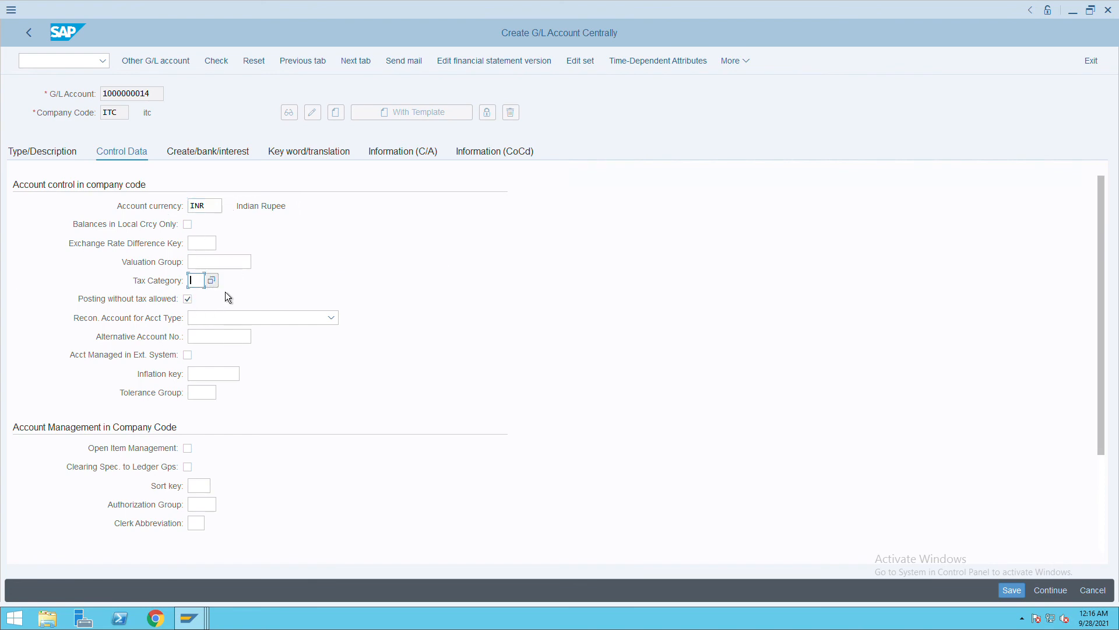
click(210, 279)
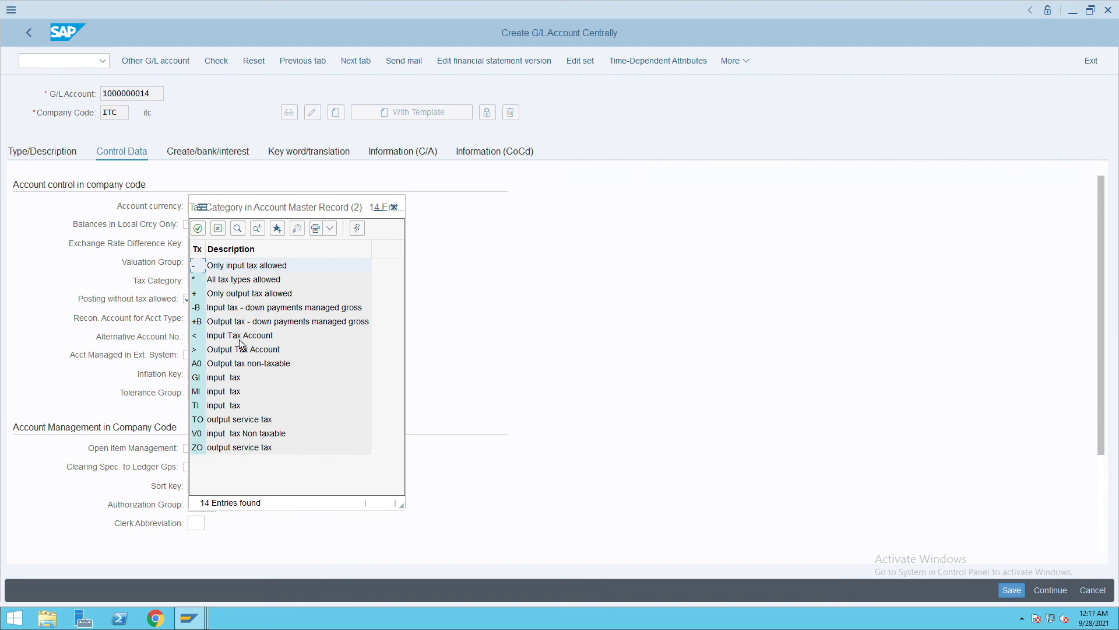
mouse_move(244, 391)
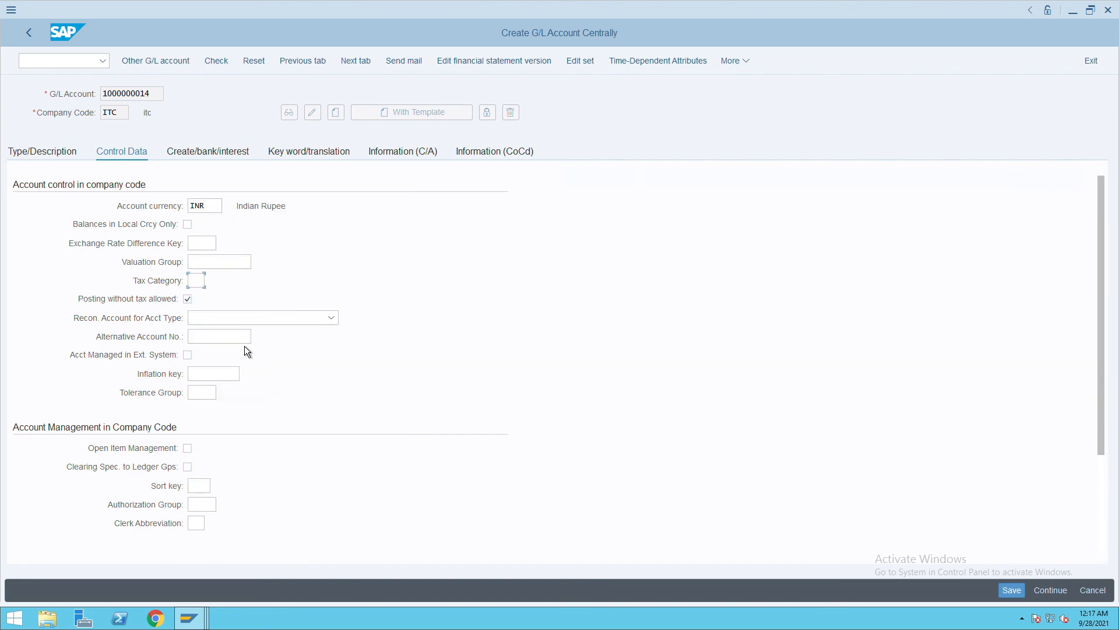
click(199, 485)
text(001)
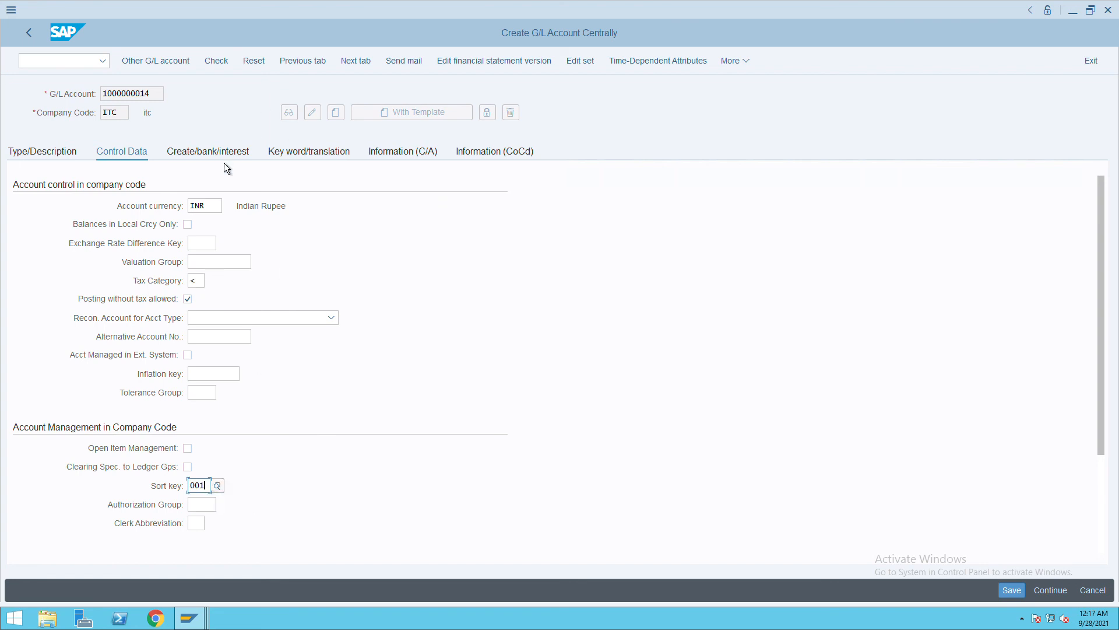
click(208, 150)
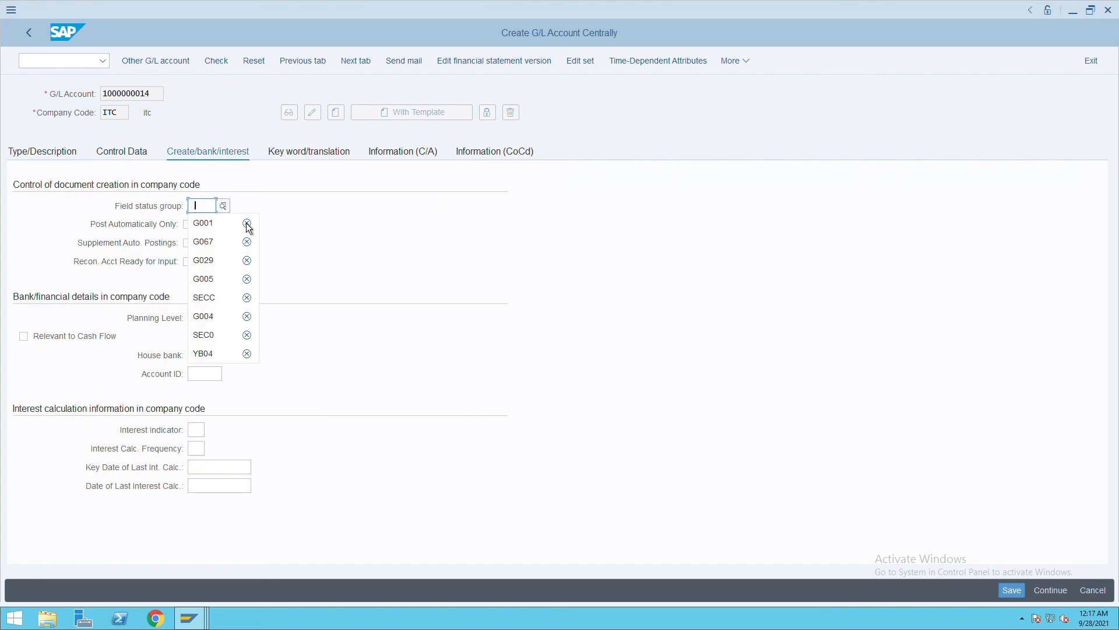
Choose field status group G001 and save, accepting the currency warning
click(203, 222)
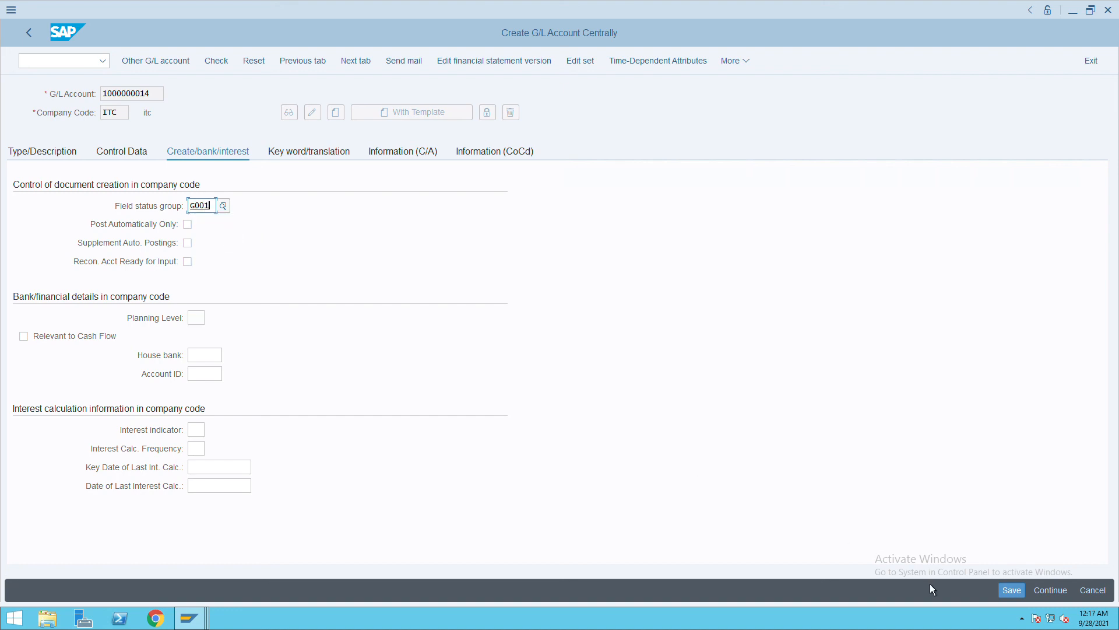
click(1010, 589)
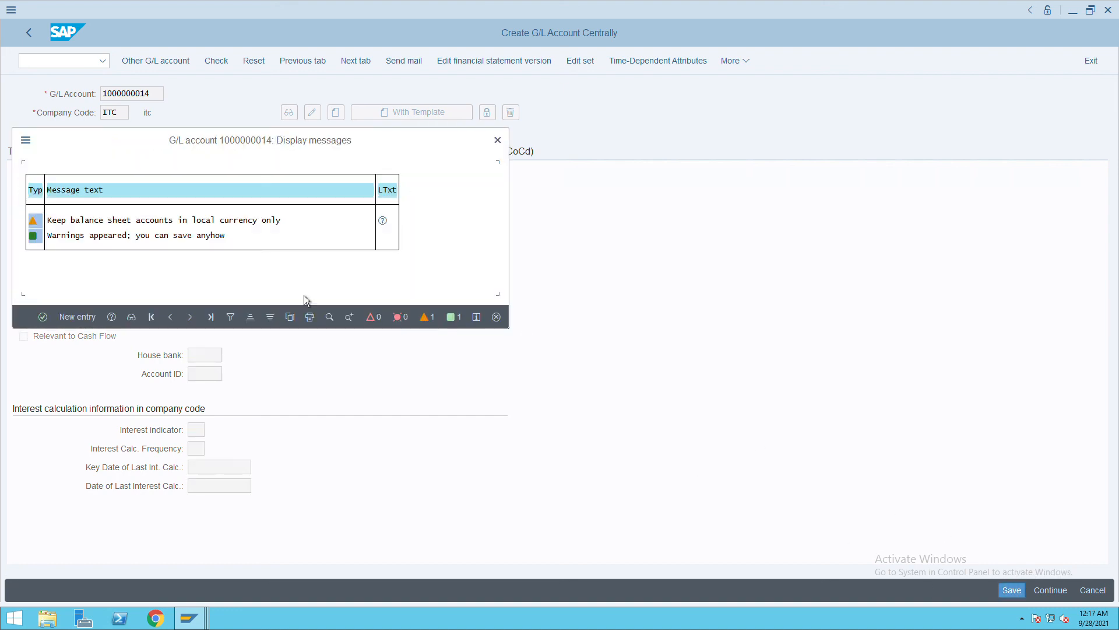
click(1010, 589)
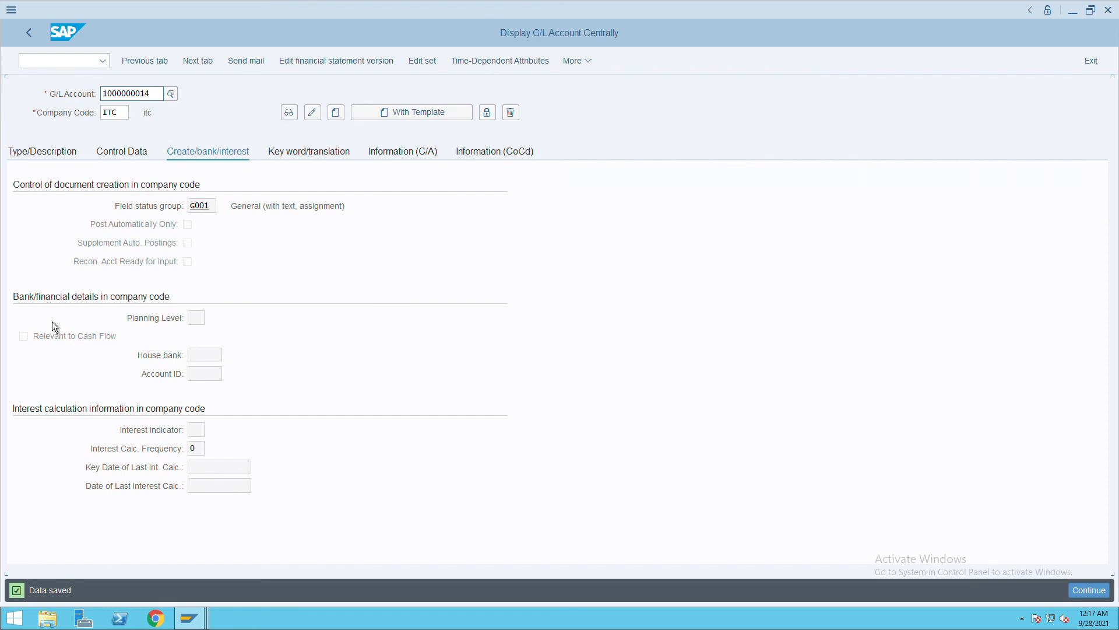
mouse_move(157, 229)
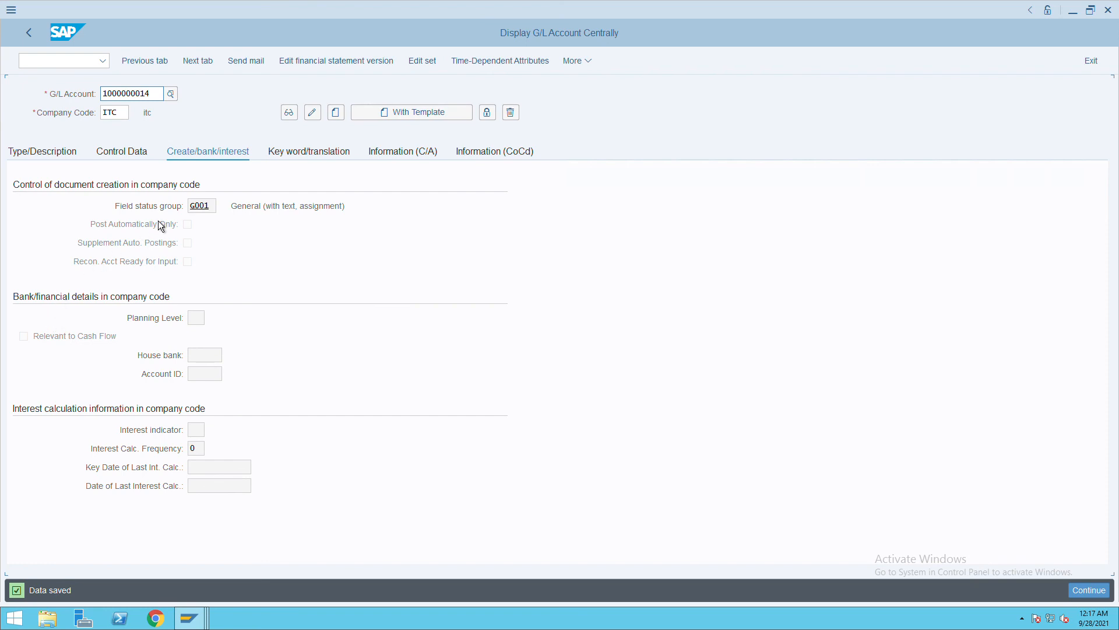
mouse_move(974, 181)
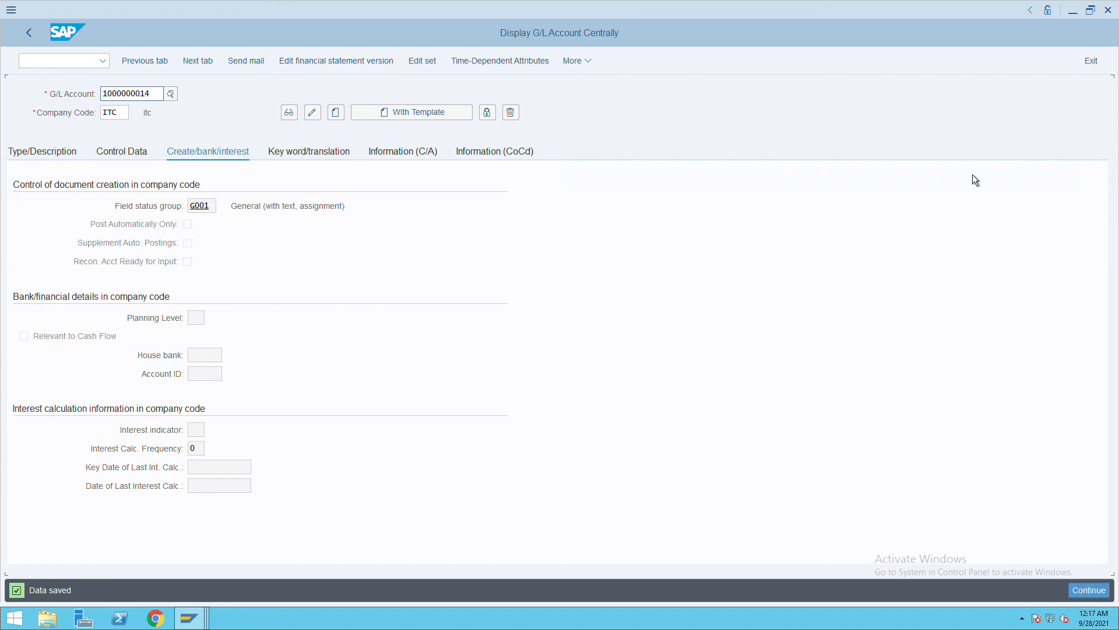